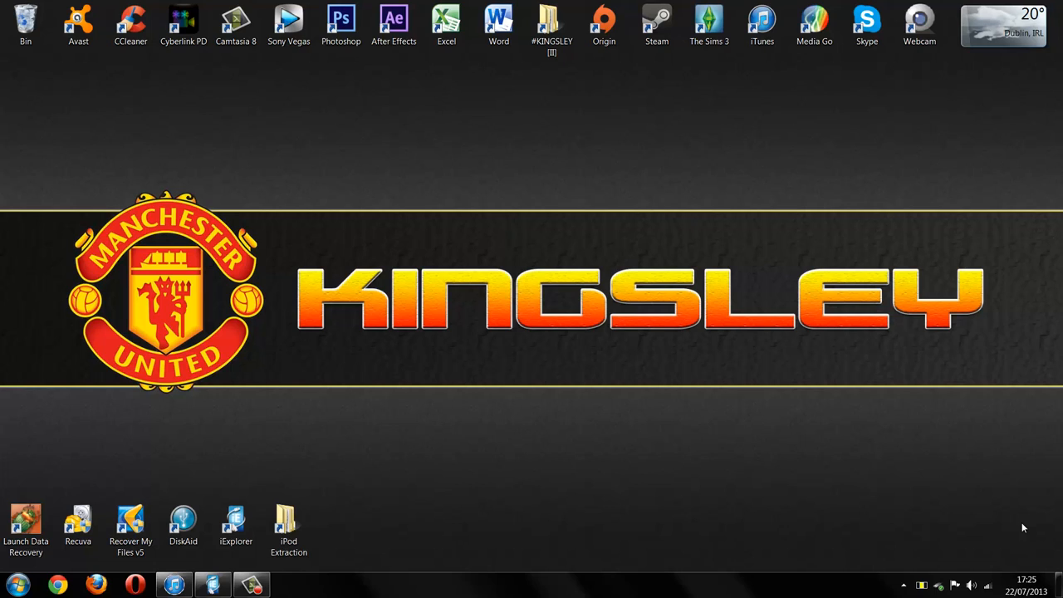
mouse_move(861, 488)
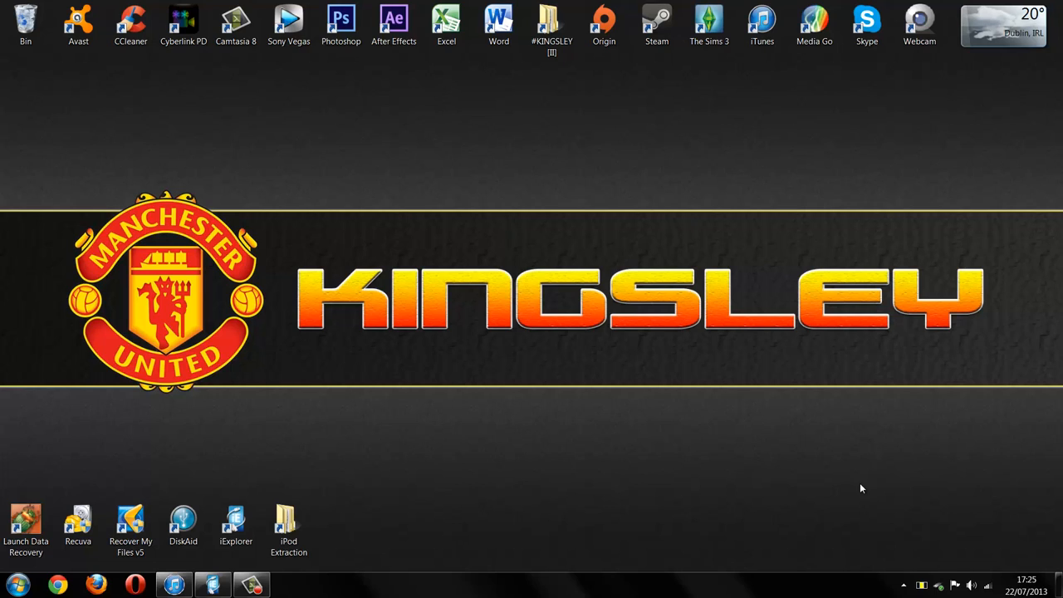
mouse_move(847, 477)
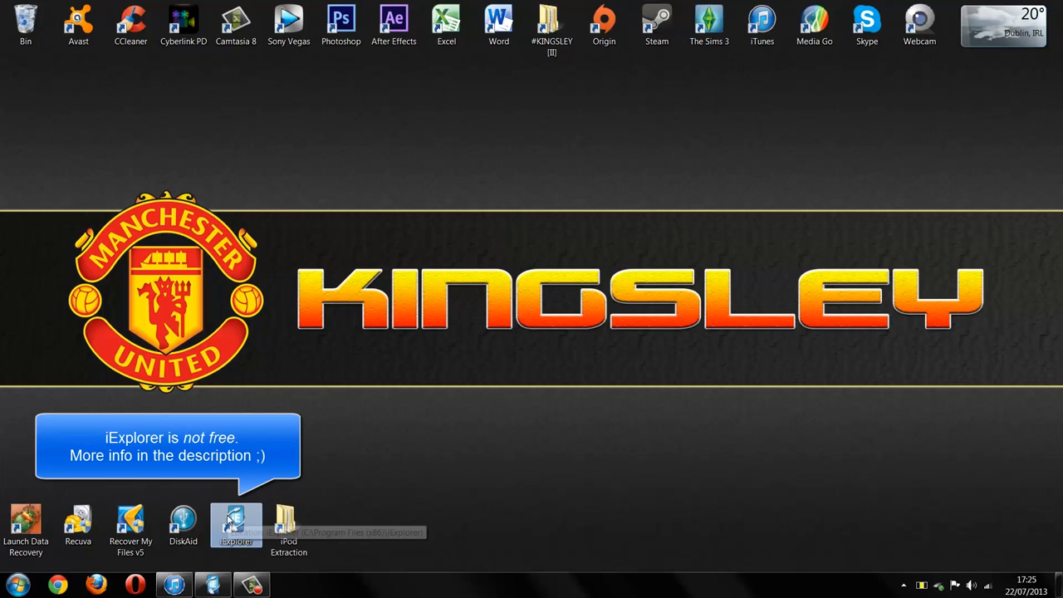
mouse_move(183, 523)
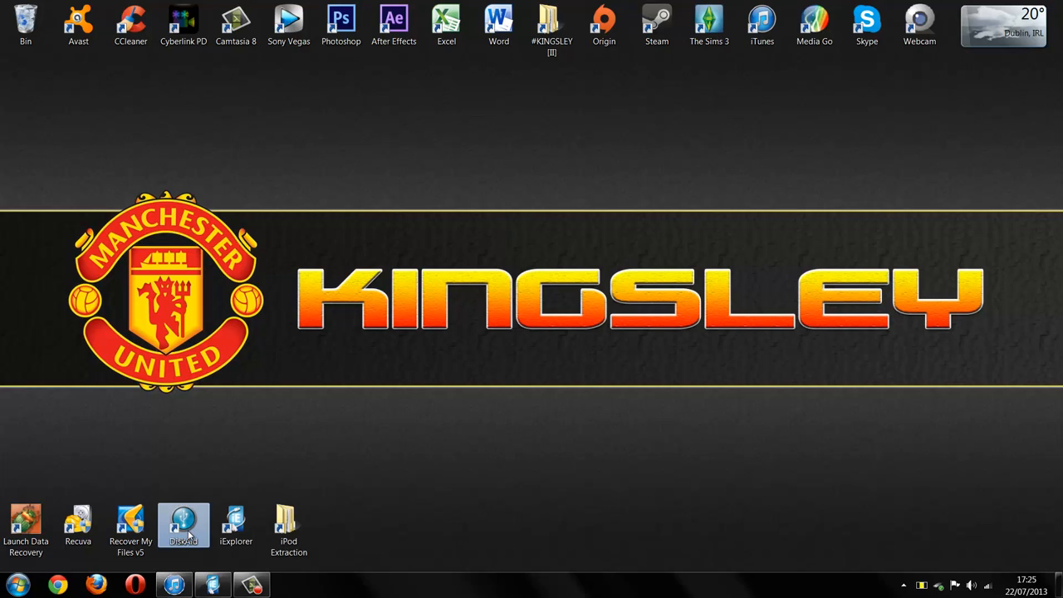
mouse_move(235, 523)
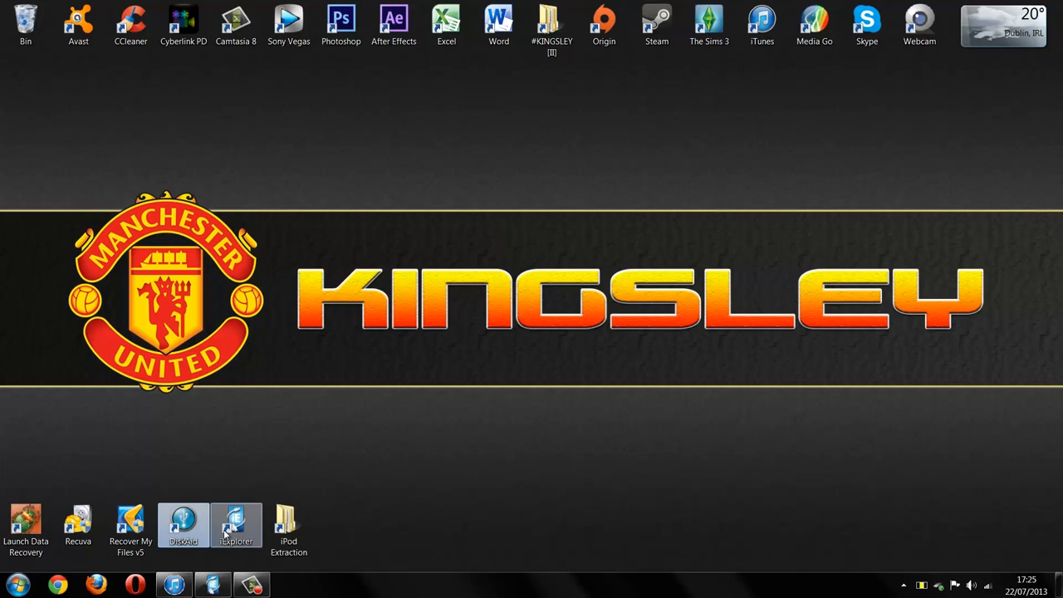
Step: Browse the iPod's Internal Storage to the DCIM 860OKMZO photo folder and scroll its photos
left_click(14, 584)
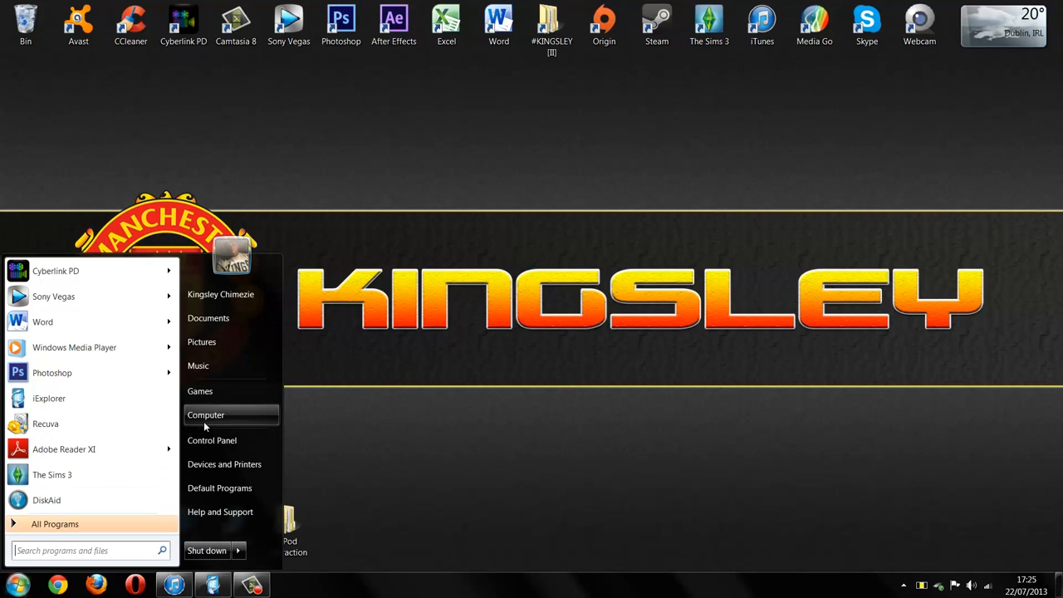
left_click(205, 414)
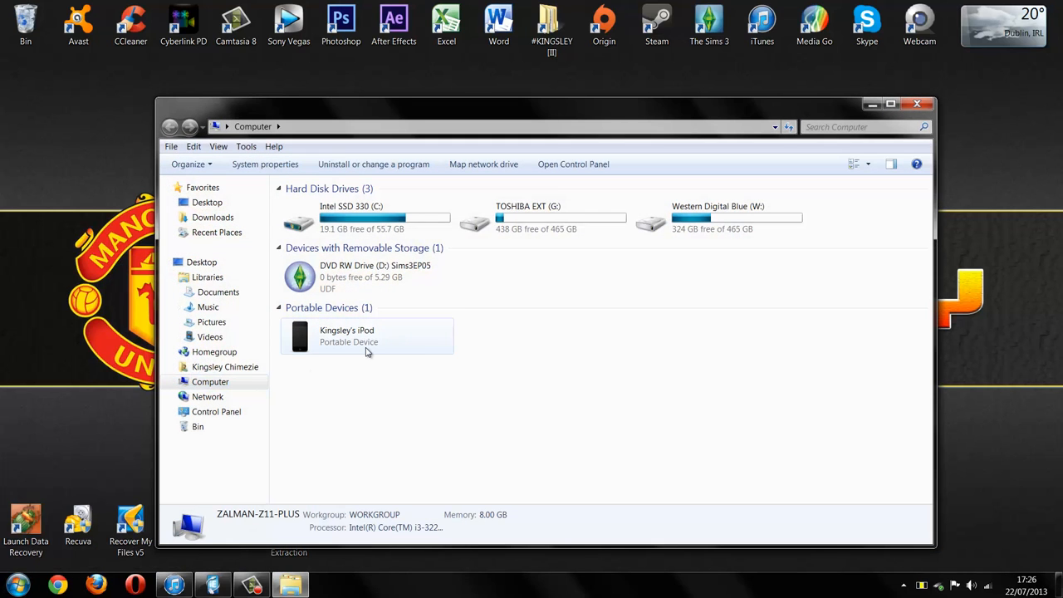
mouse_move(322, 341)
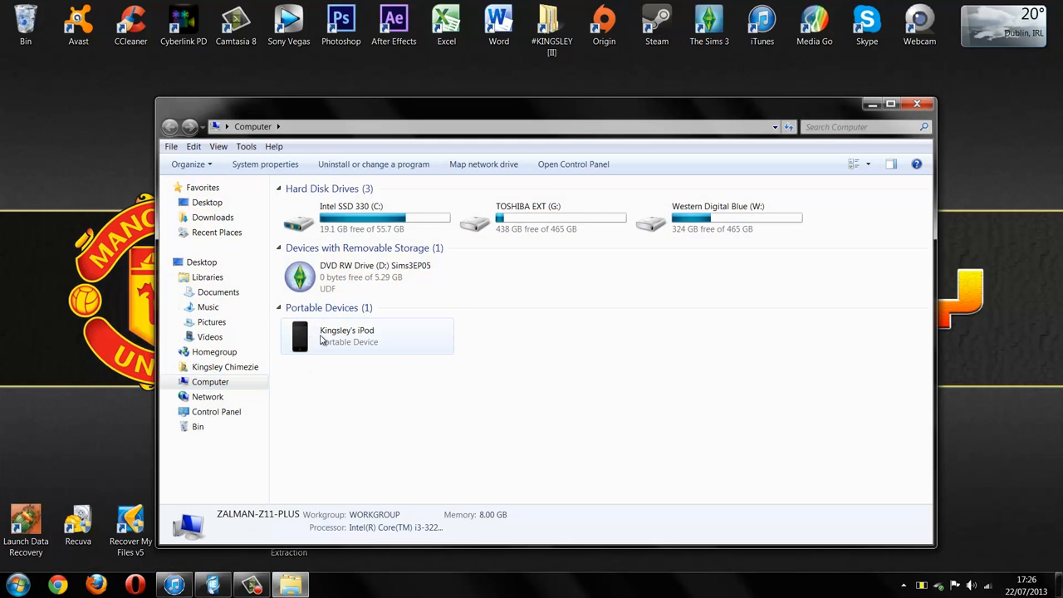
double_click(346, 336)
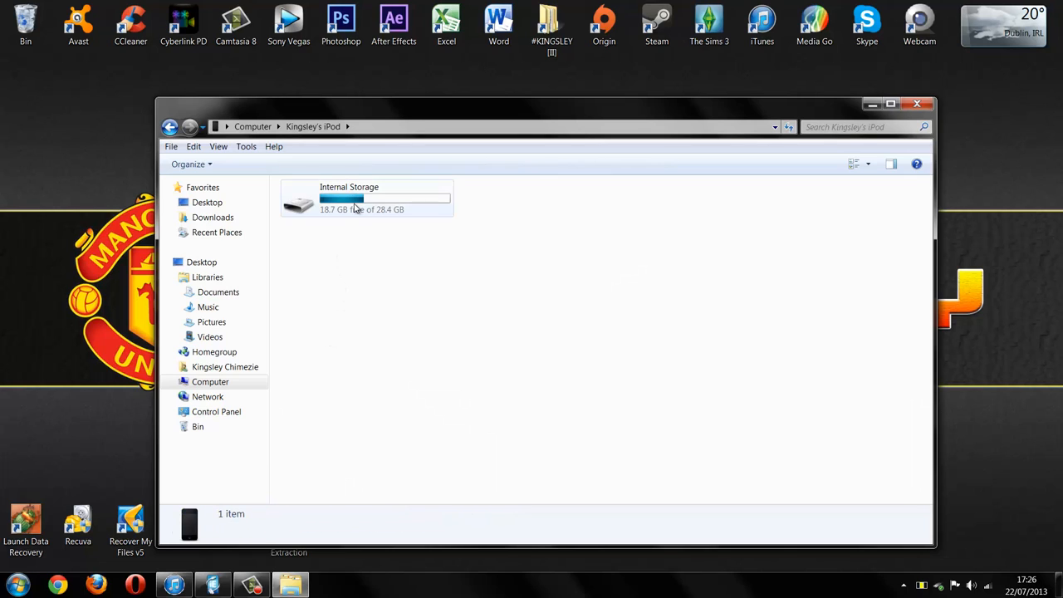
double_click(349, 199)
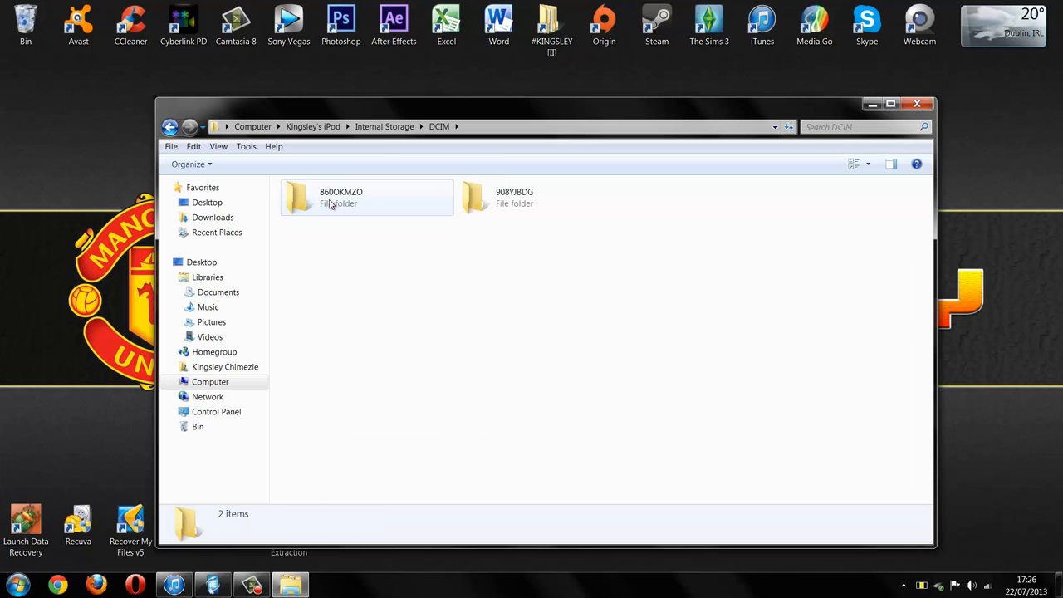
mouse_move(344, 217)
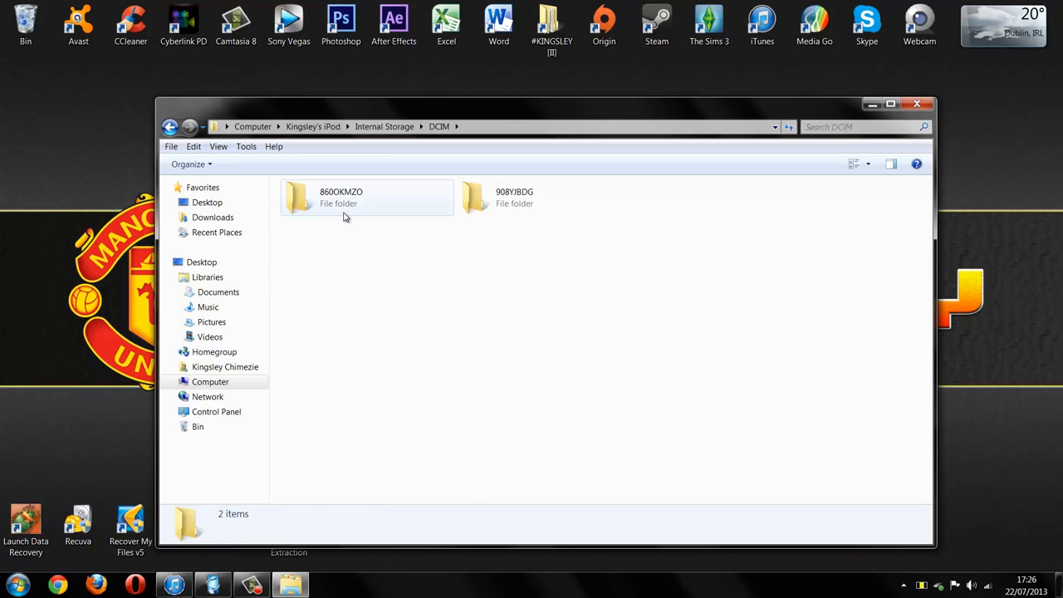
double_click(340, 197)
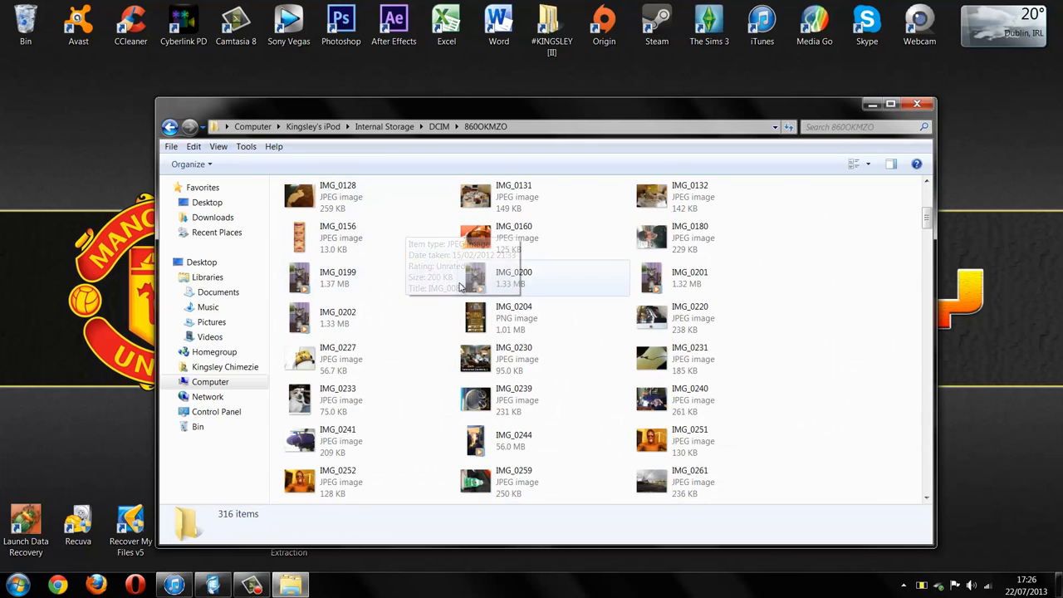
scroll("down", 3)
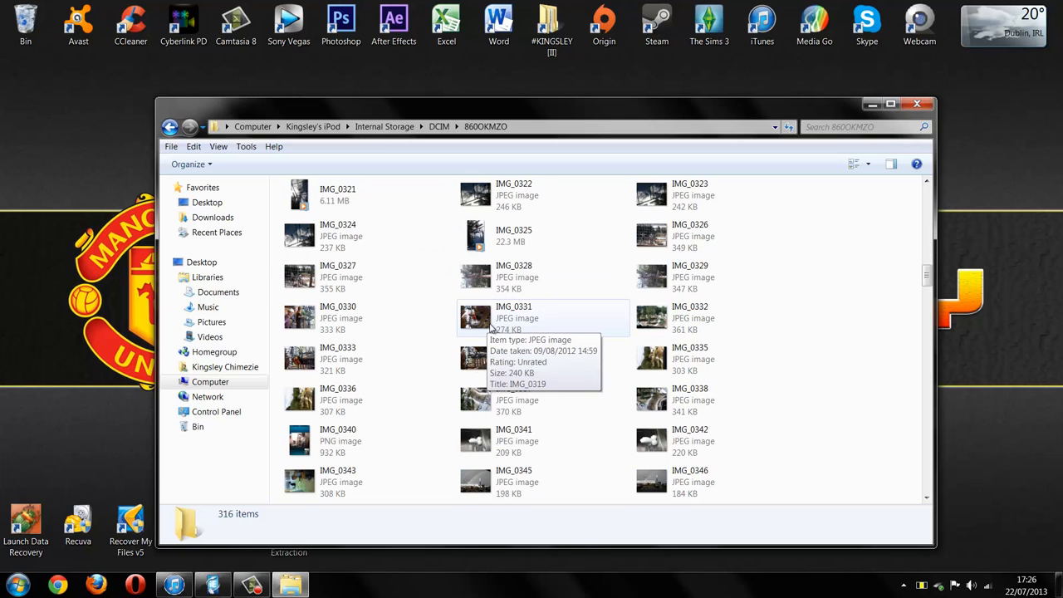
scroll("up", 3)
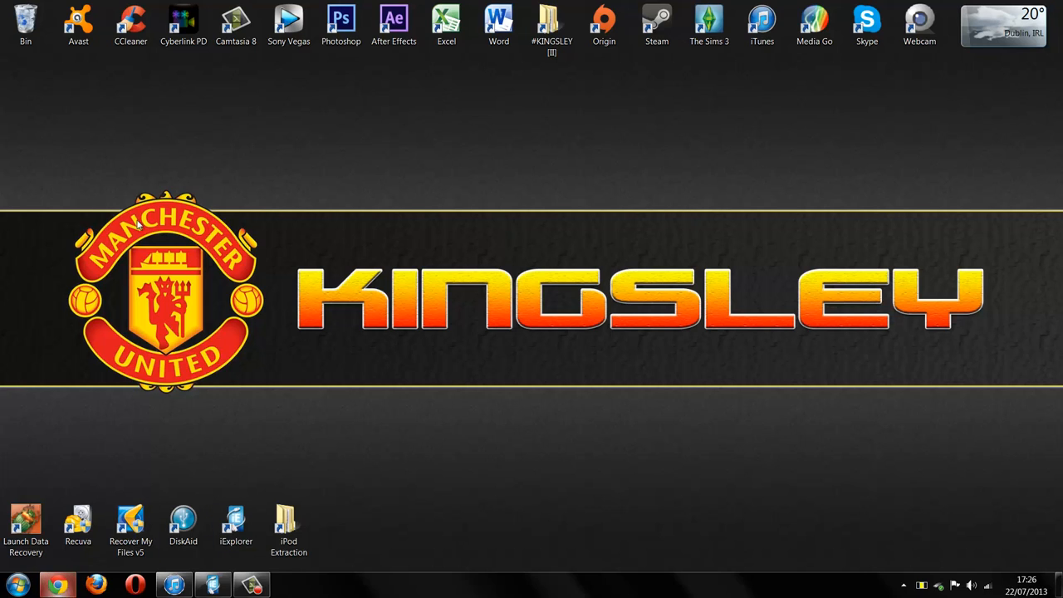
Step: Search Google for 'iexplorer' in Chrome and open Macroplant's iExplorer product page
left_click(58, 583)
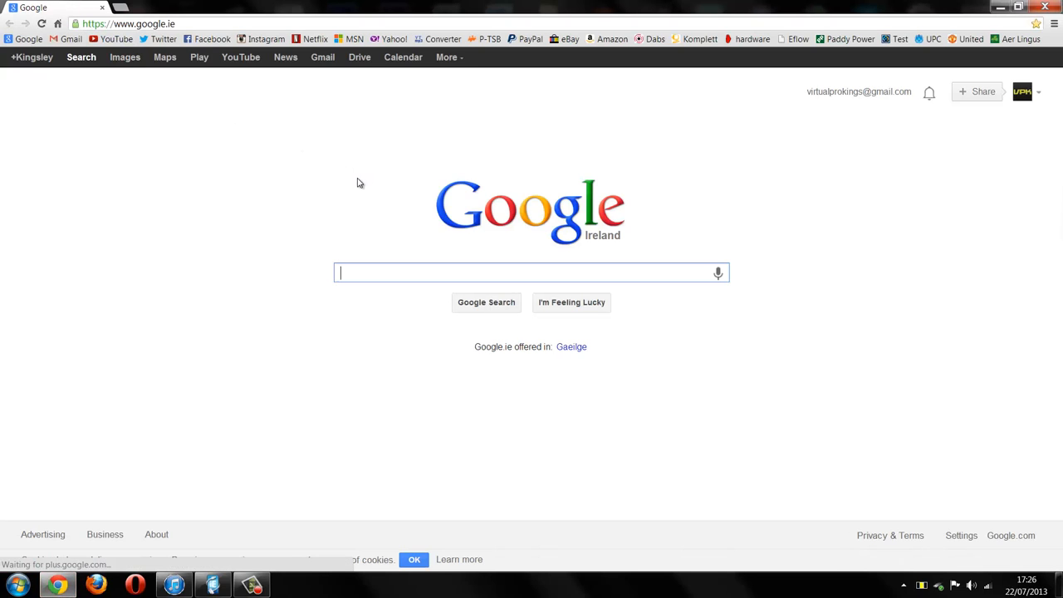
type("iexplorer")
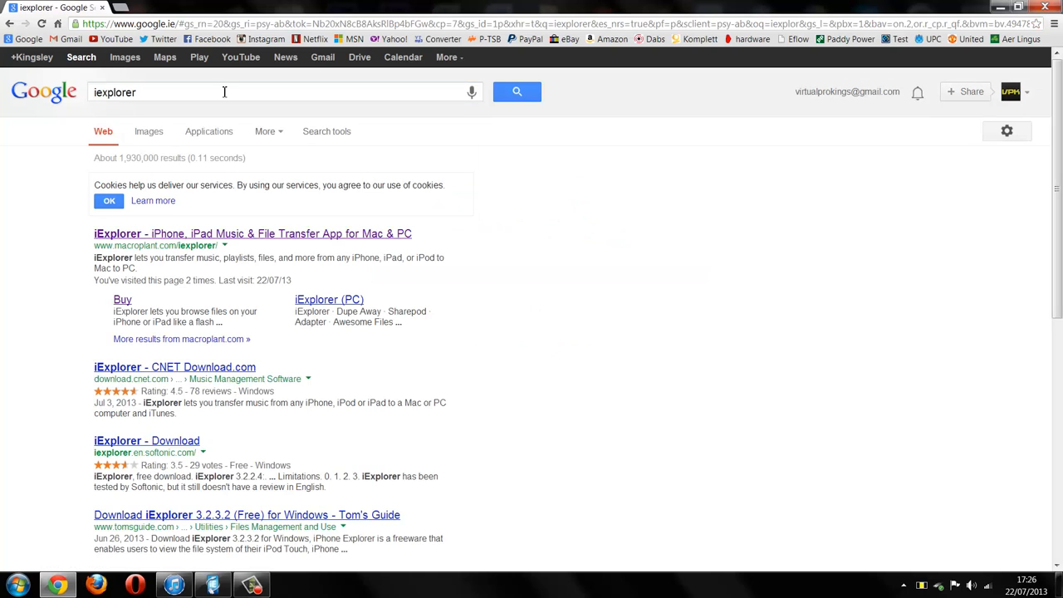
mouse_move(179, 245)
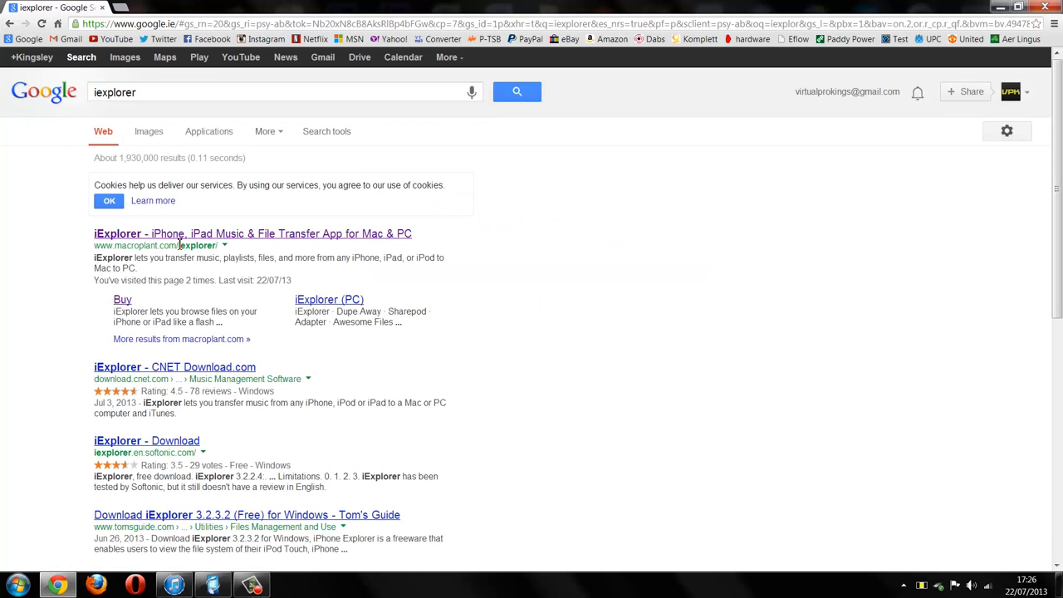
left_click(252, 233)
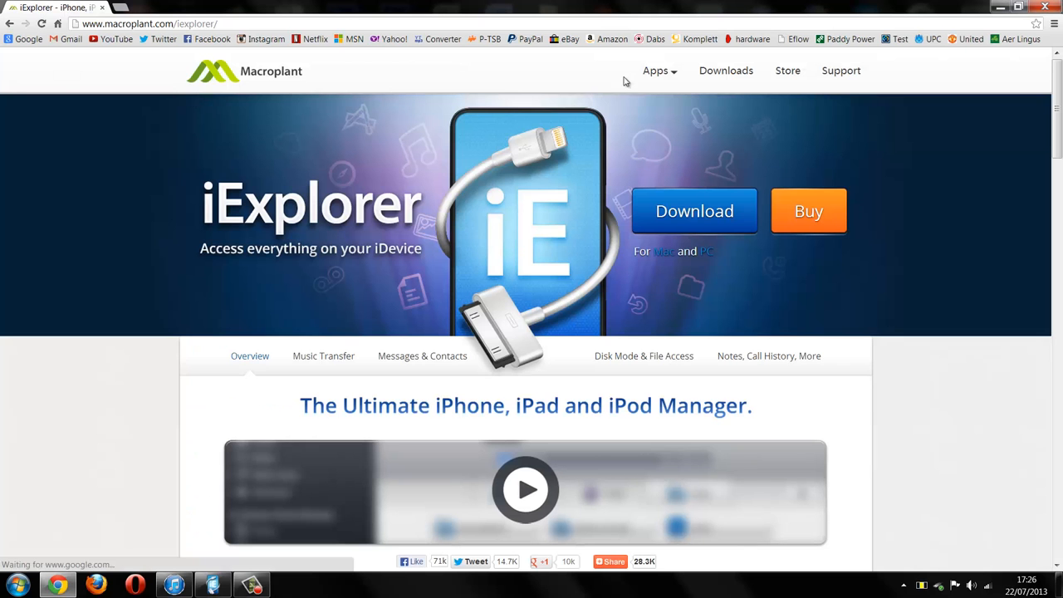
mouse_move(699, 189)
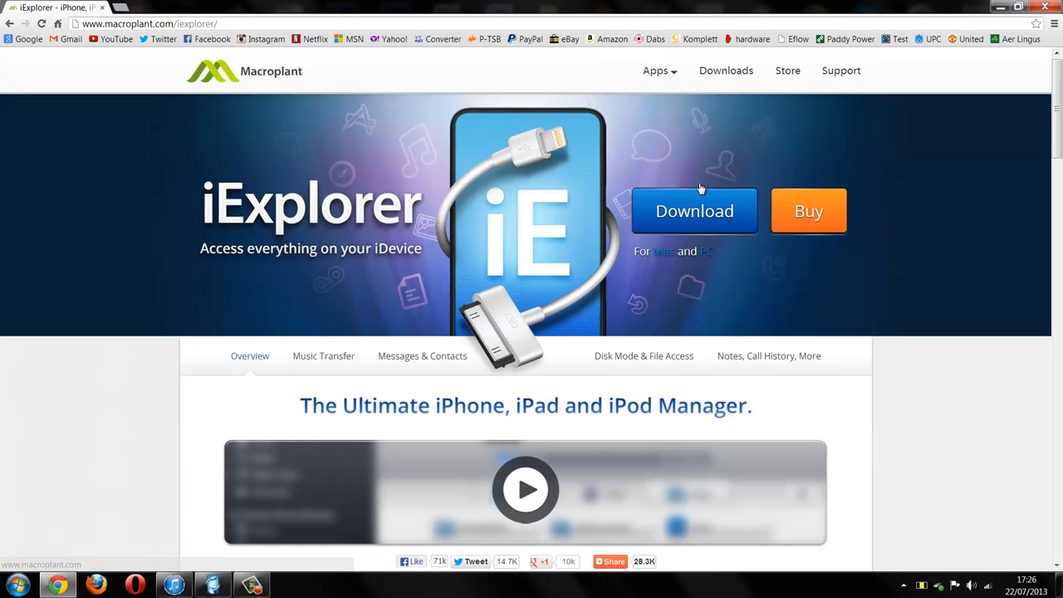
mouse_move(694, 211)
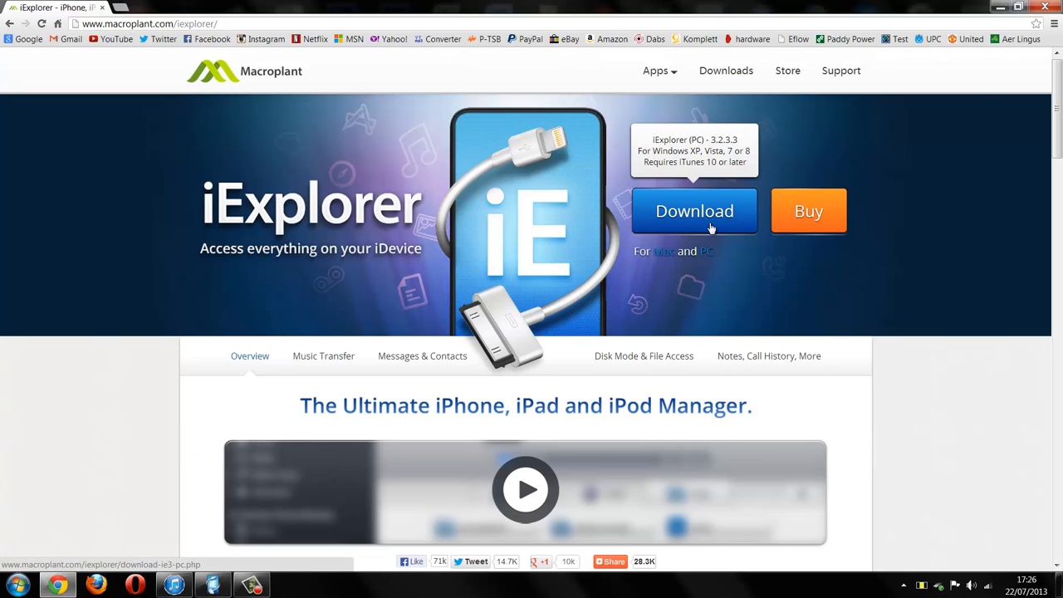
mouse_move(631, 136)
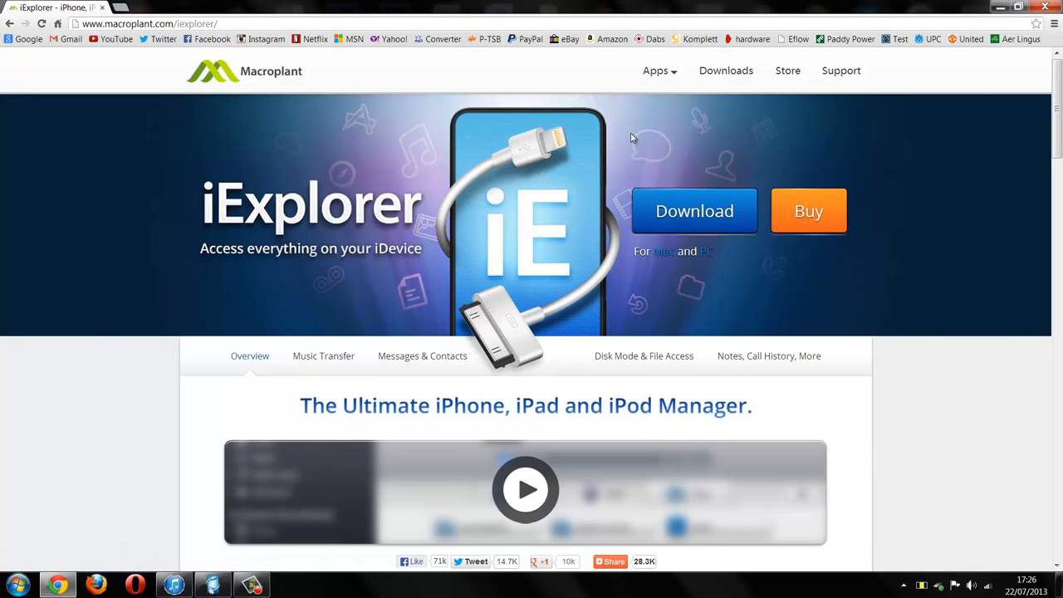
mouse_move(1023, 122)
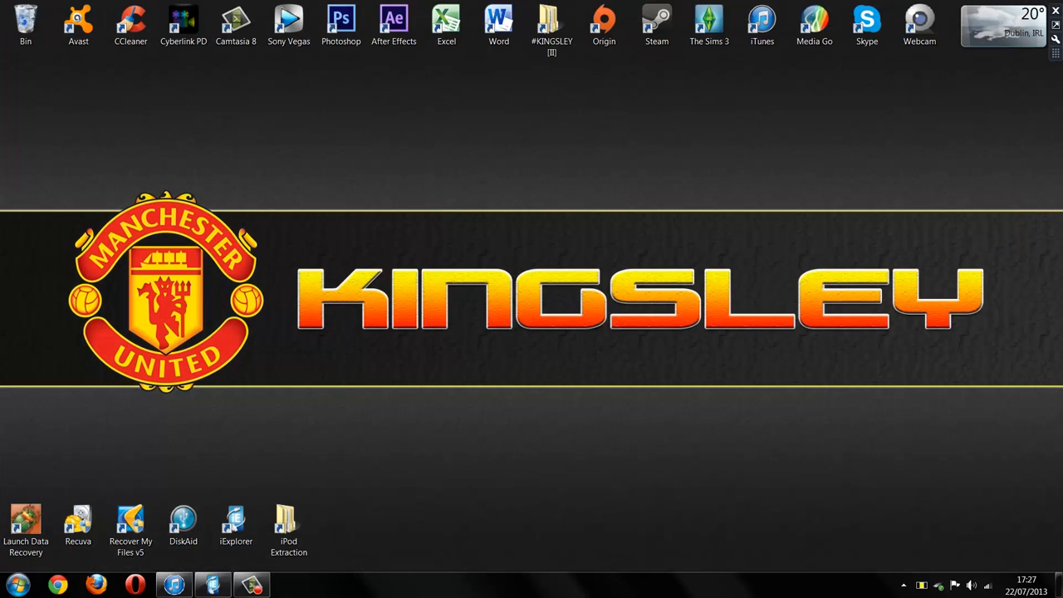
Step: Launch iExplorer, maximize it, and show Kingsley's iPod summary with its Media options
double_click(236, 524)
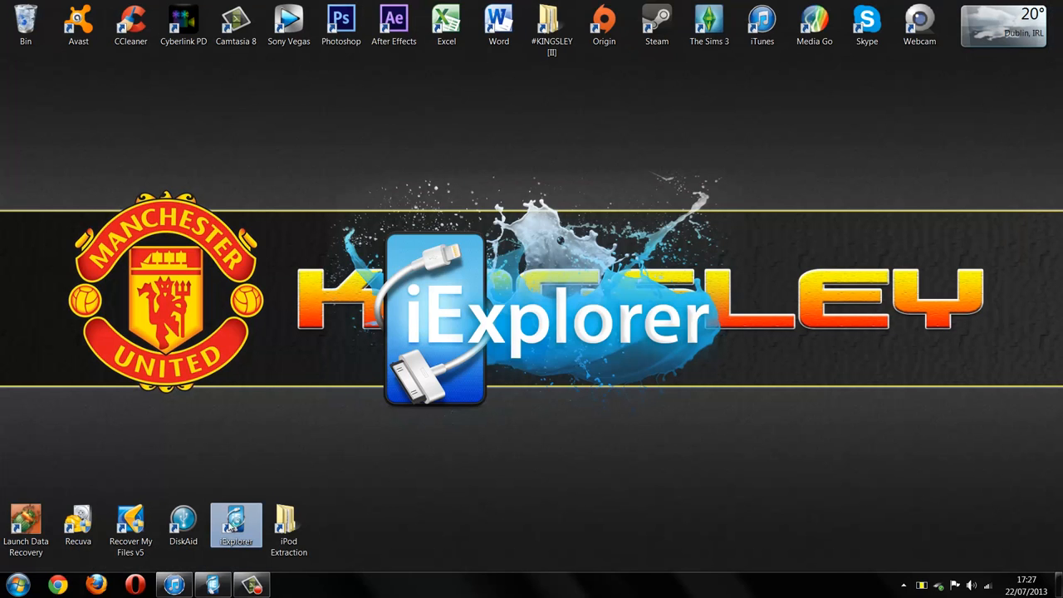
mouse_move(236, 523)
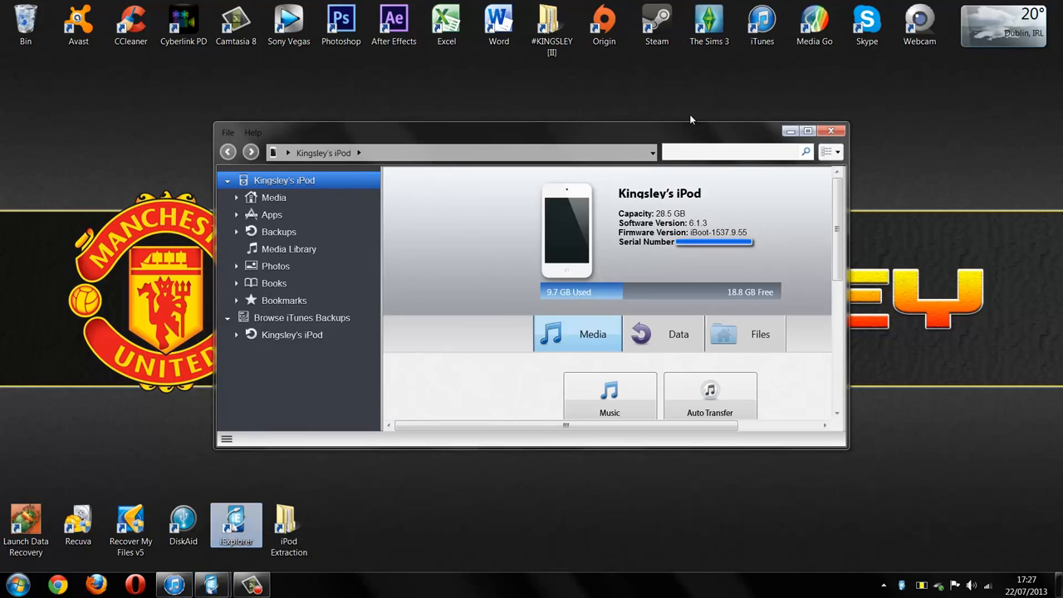
left_click(789, 130)
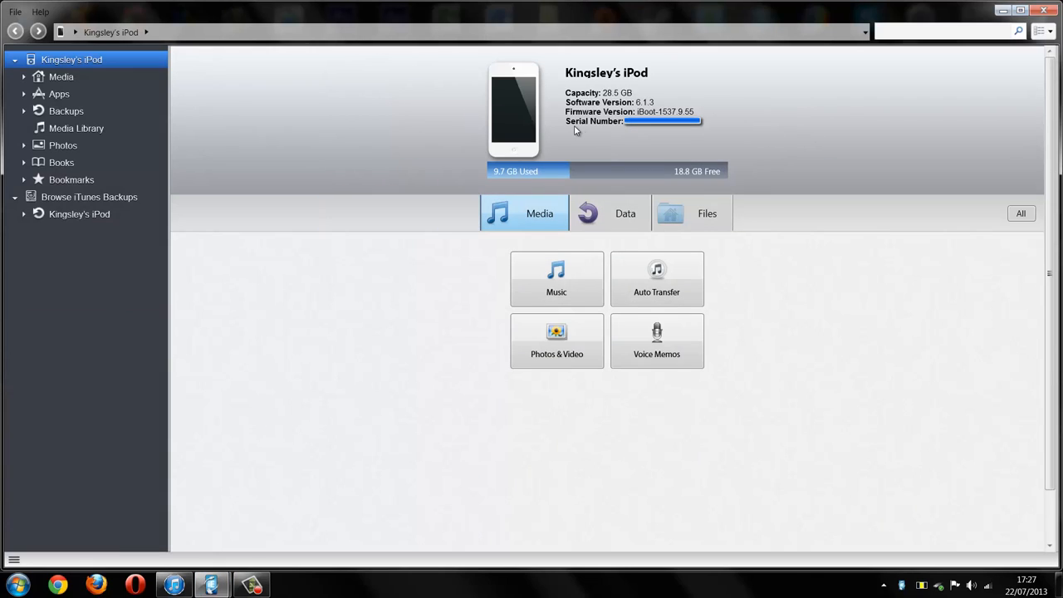
mouse_move(515, 288)
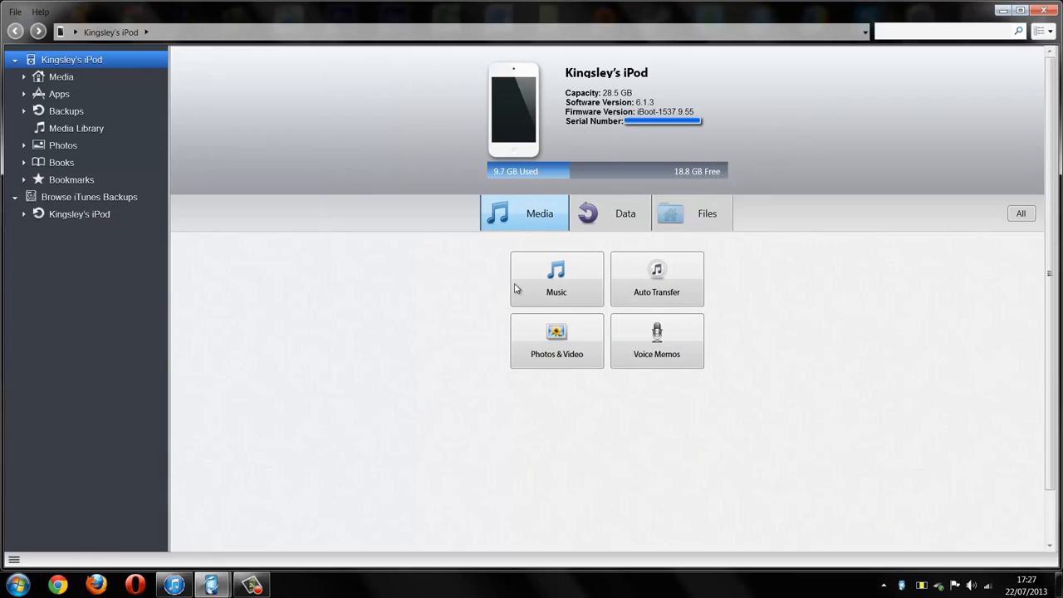
left_click(556, 278)
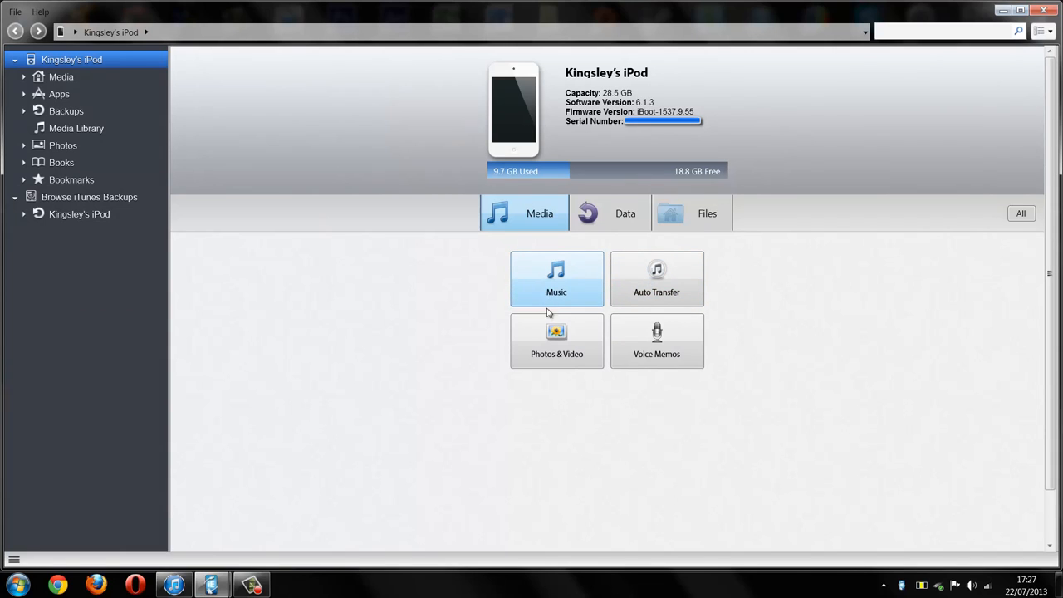
mouse_move(674, 336)
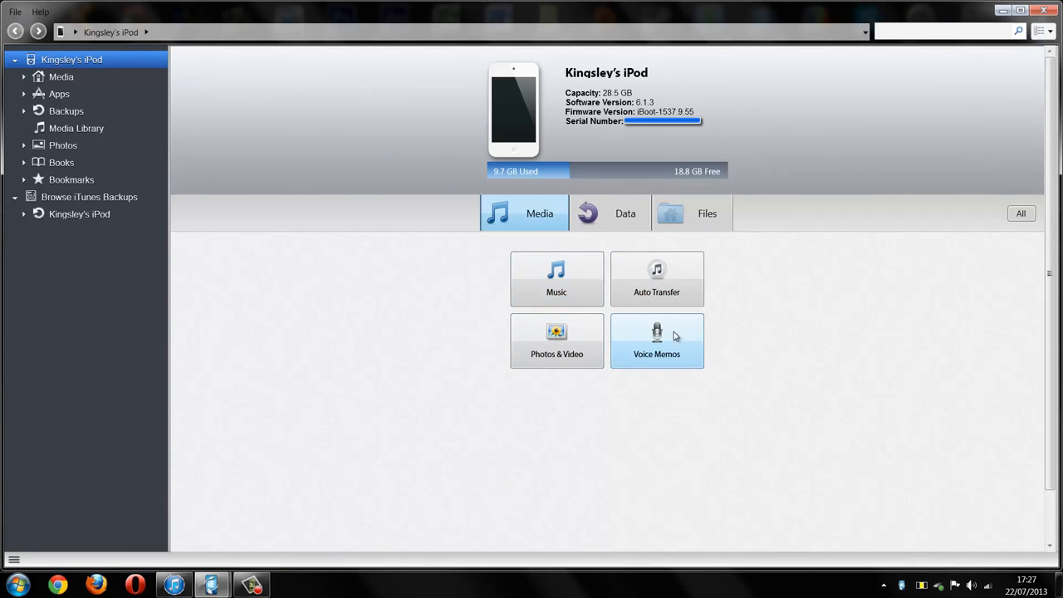
mouse_move(656, 279)
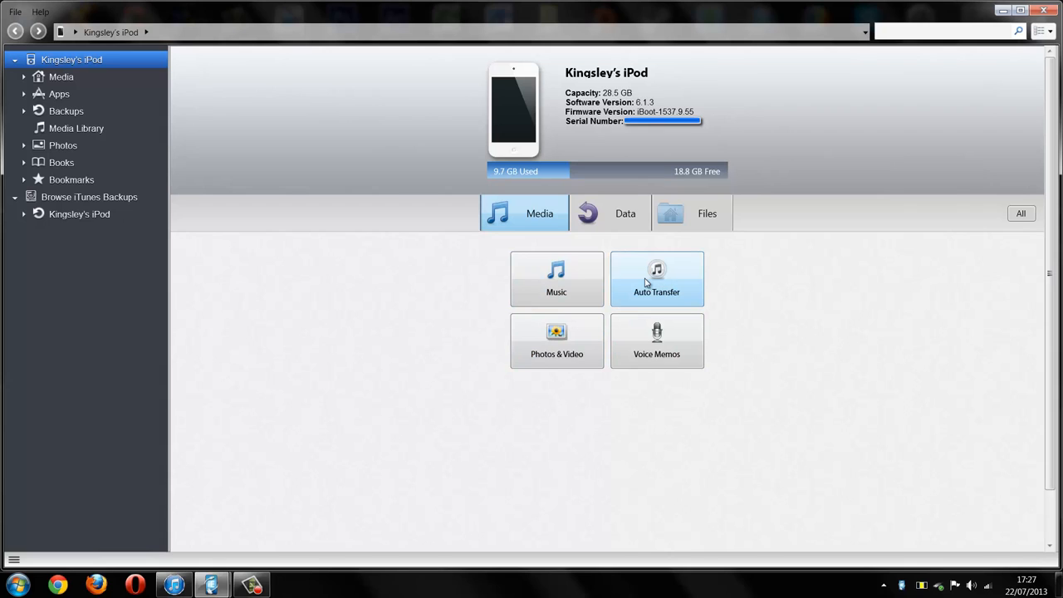
mouse_move(586, 368)
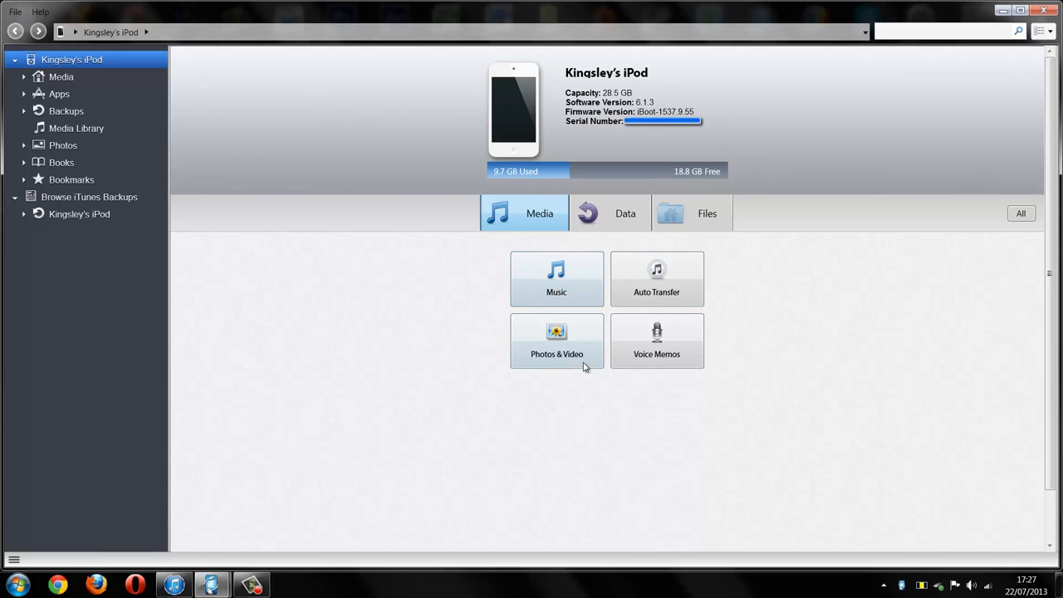
left_click(63, 144)
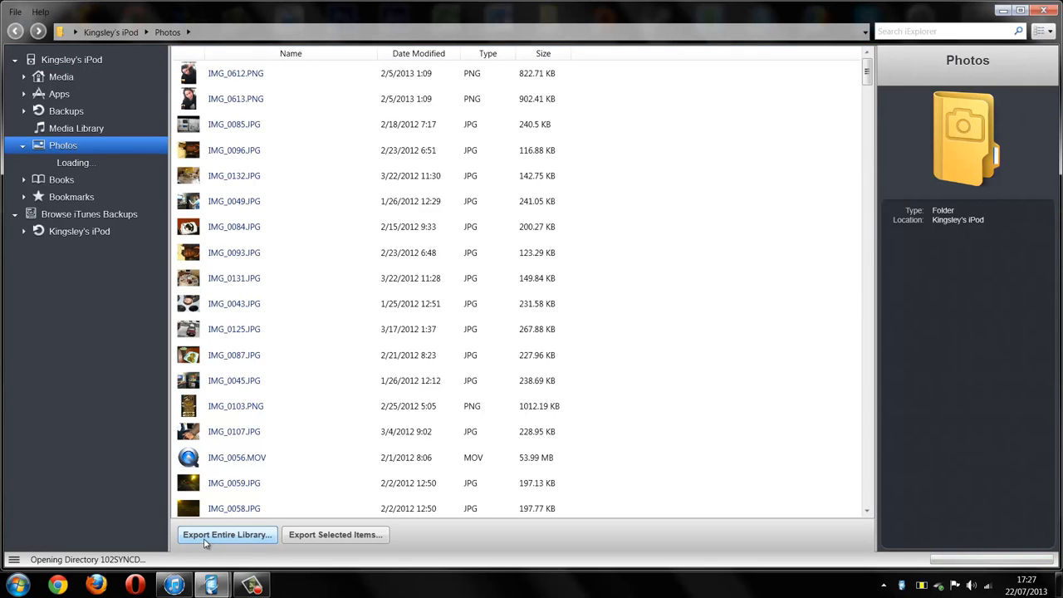
mouse_move(244, 546)
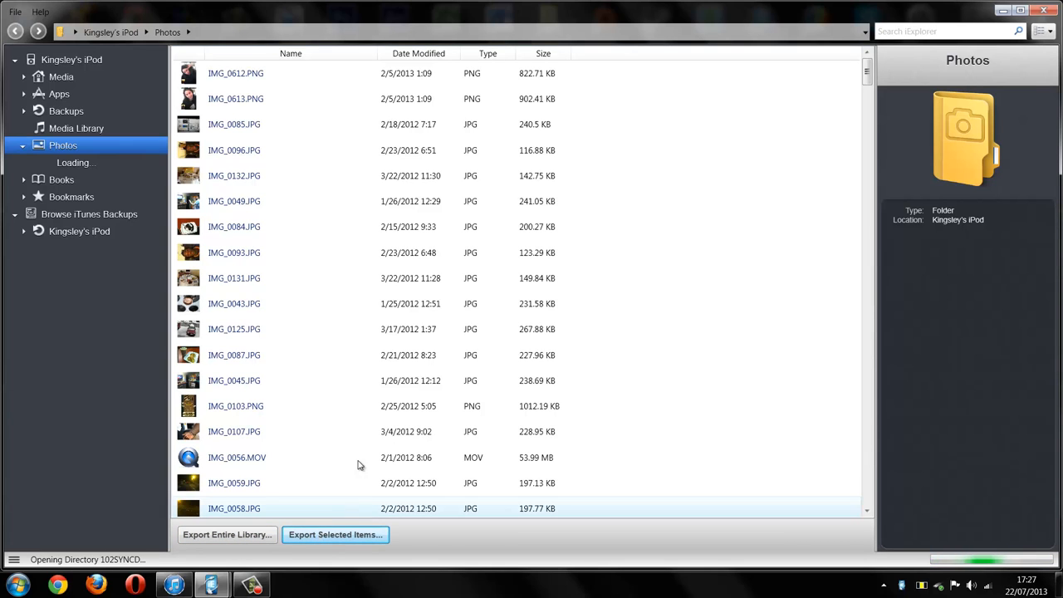
scroll("down", 3)
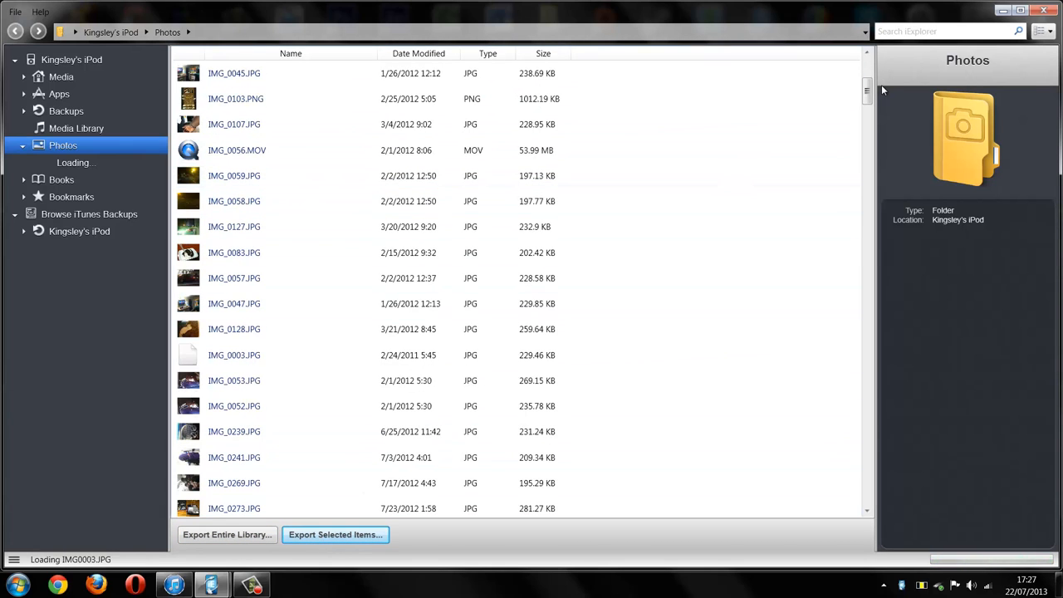
scroll("down", 3)
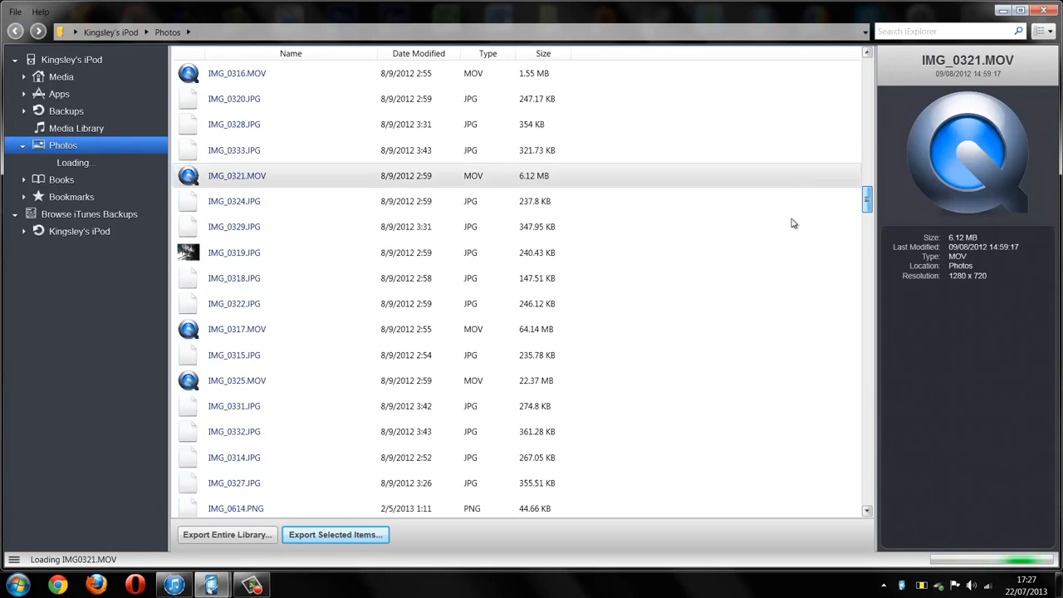
scroll("down", 3)
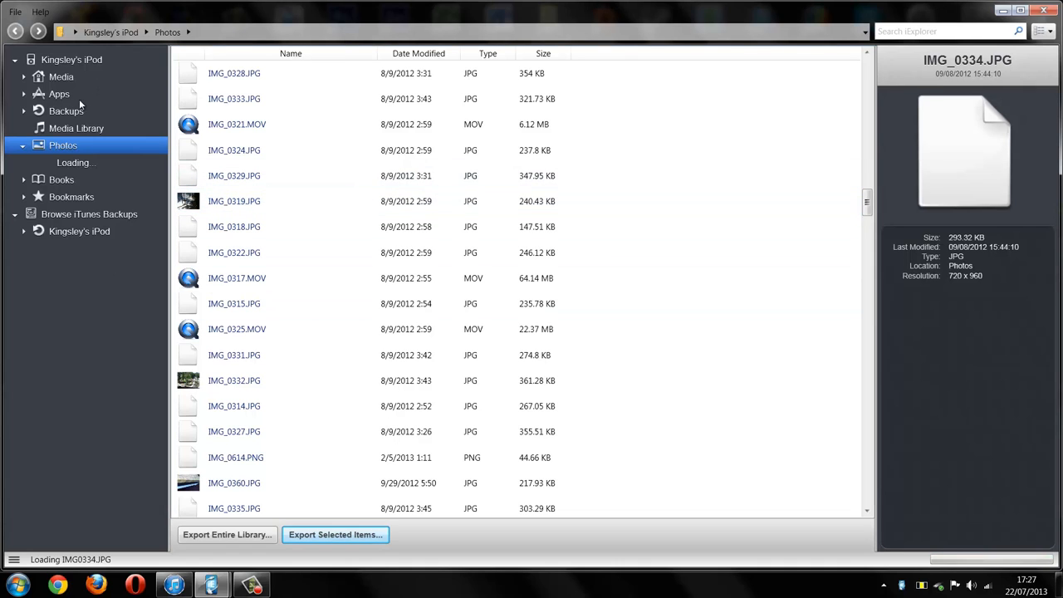
left_click(71, 59)
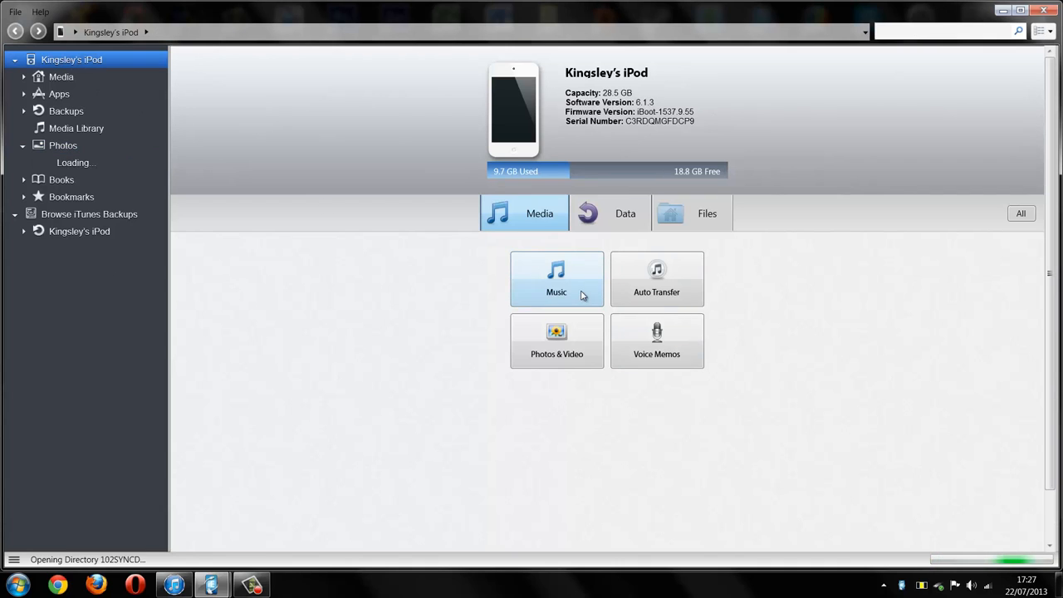
Step: Browse the 366-item Media Library and 107-track #2012 Downloads playlist, then switch to iTunes
left_click(76, 128)
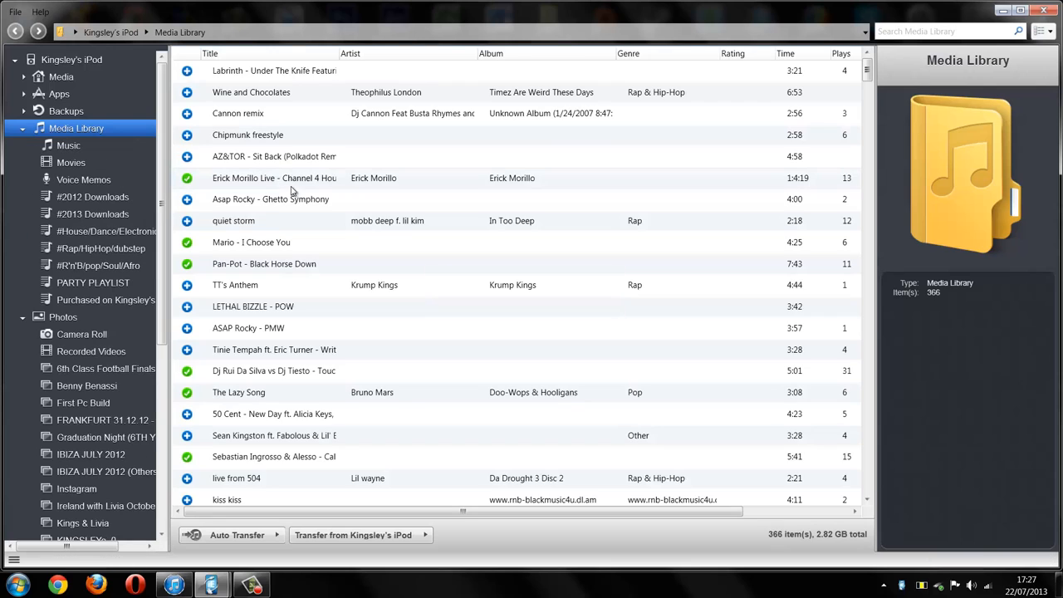
mouse_move(104, 258)
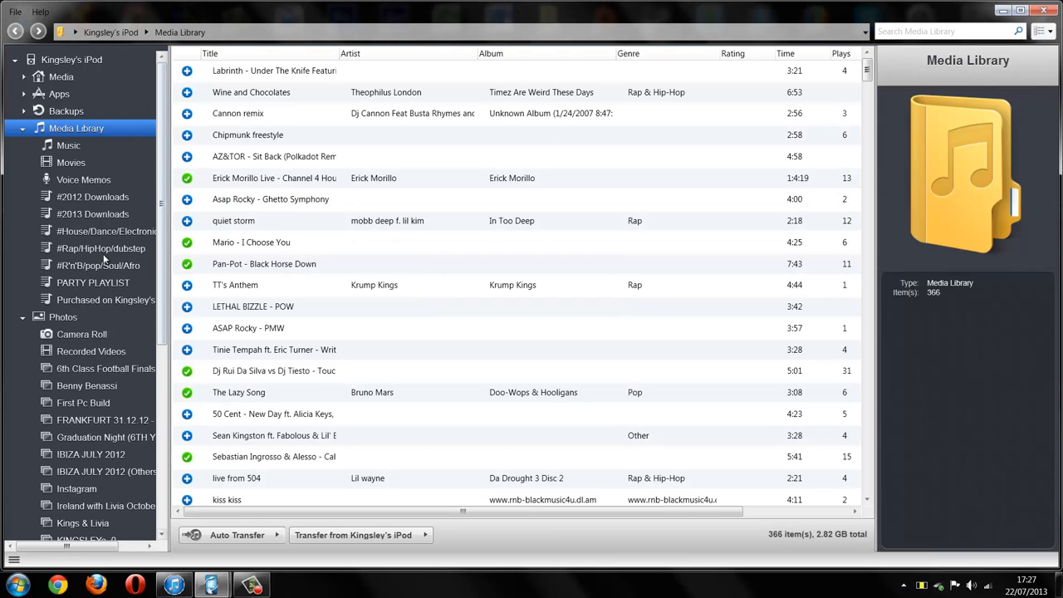
left_click(92, 196)
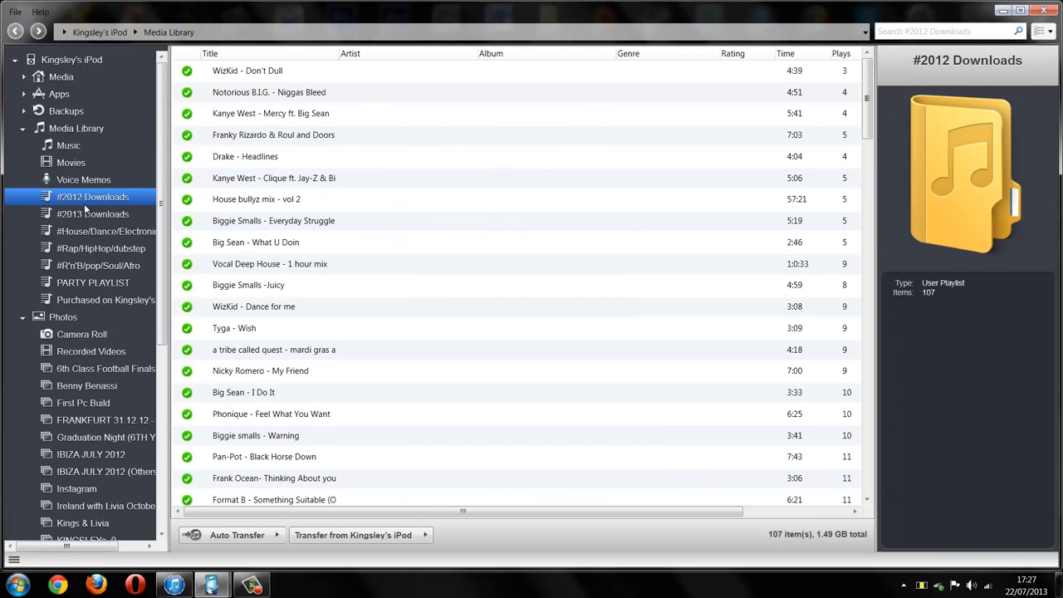
left_click(76, 128)
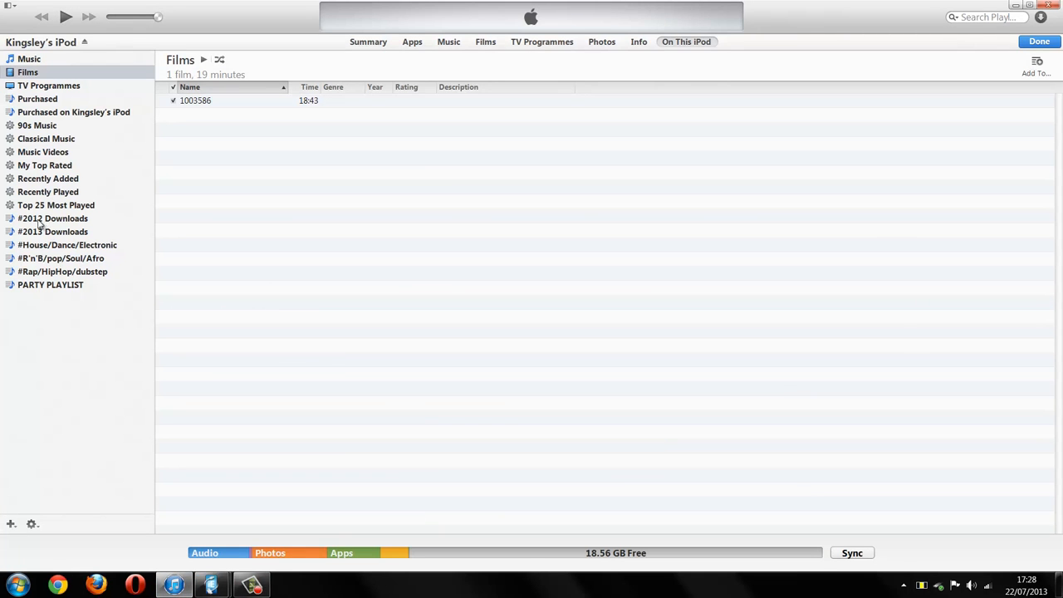
Step: View the iPod playlists #2013 Downloads, #Rap/HipHop/dubstep, and finally PARTY PLAYLIST (25 songs)
left_click(53, 231)
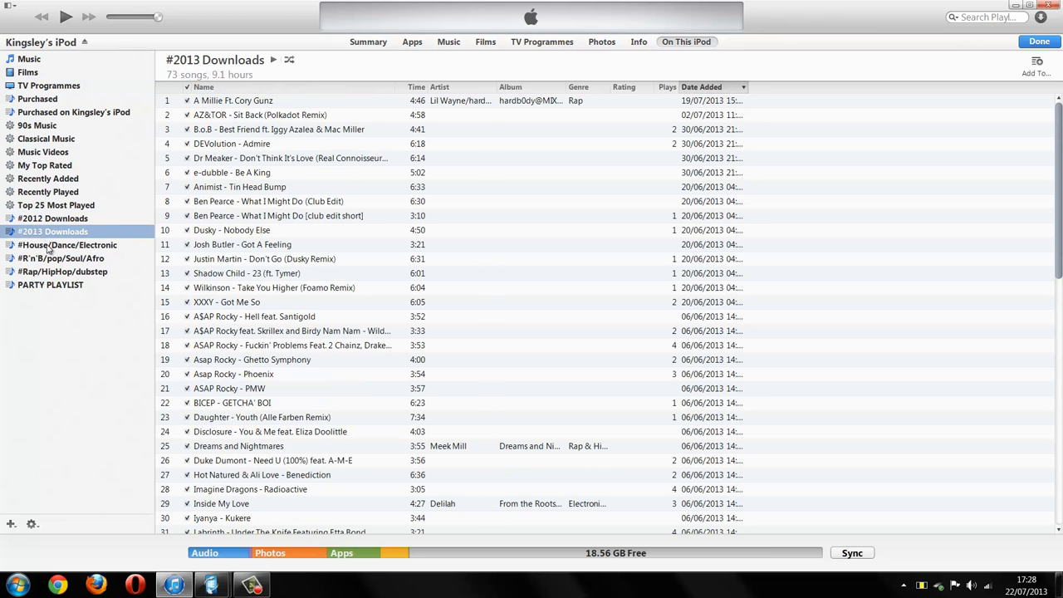
left_click(63, 272)
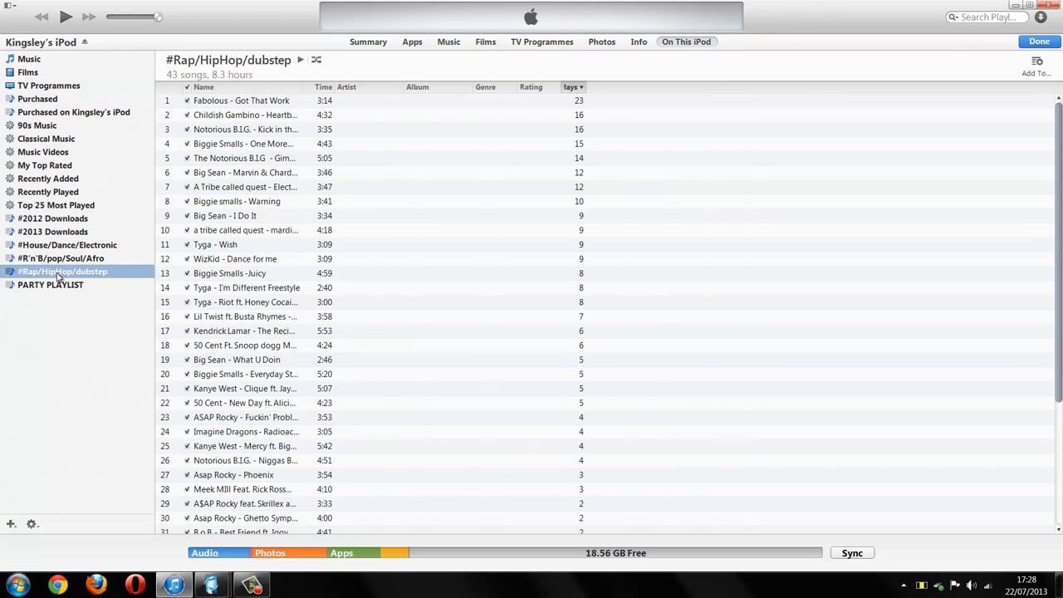
left_click(50, 284)
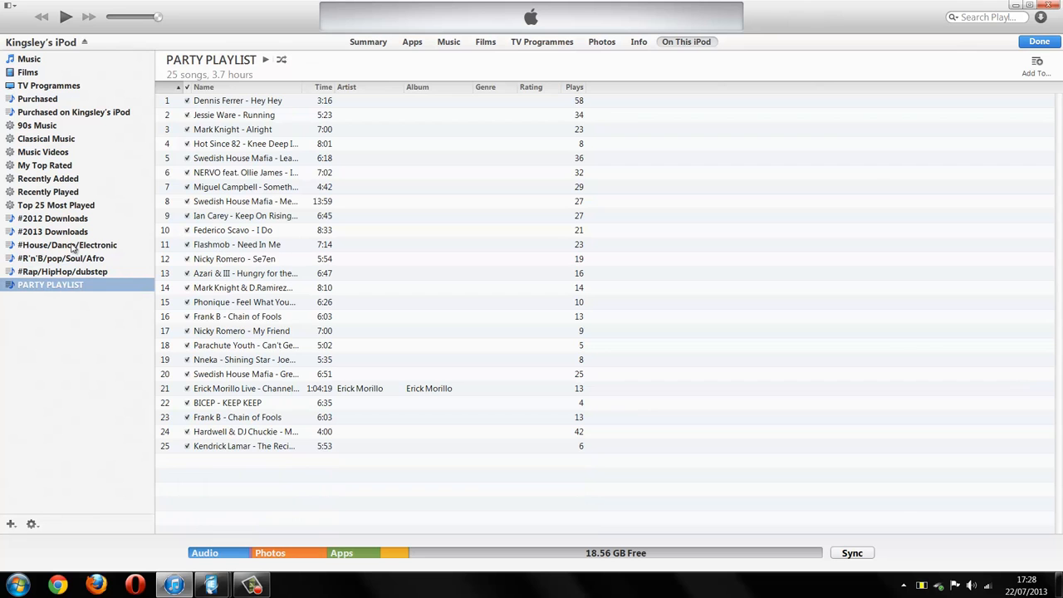
mouse_move(199, 564)
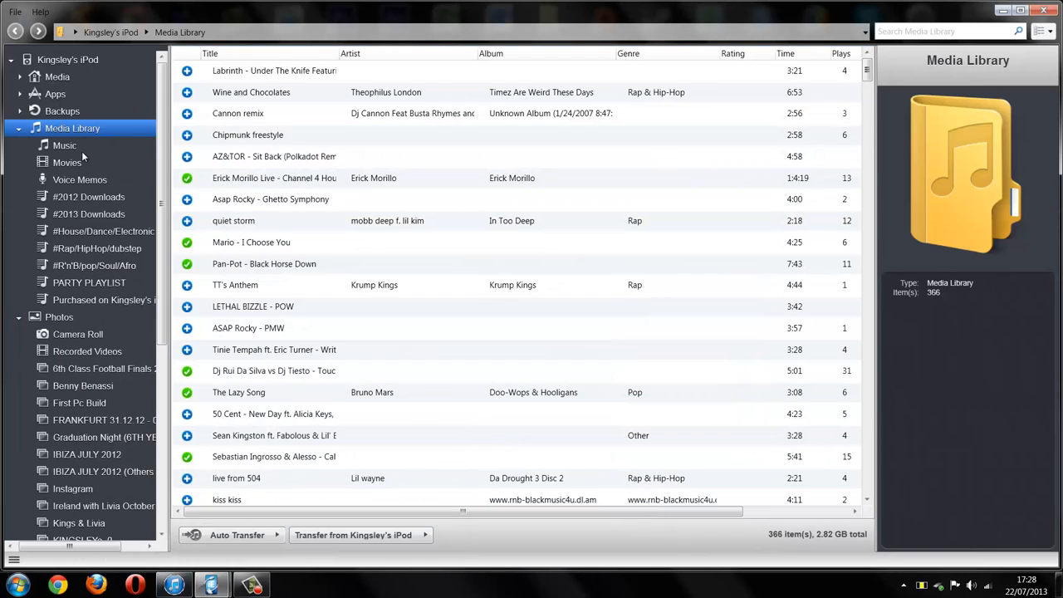
Step: View iExplorer's 353-track Music list, then open the iPod Extraction folder
left_click(64, 145)
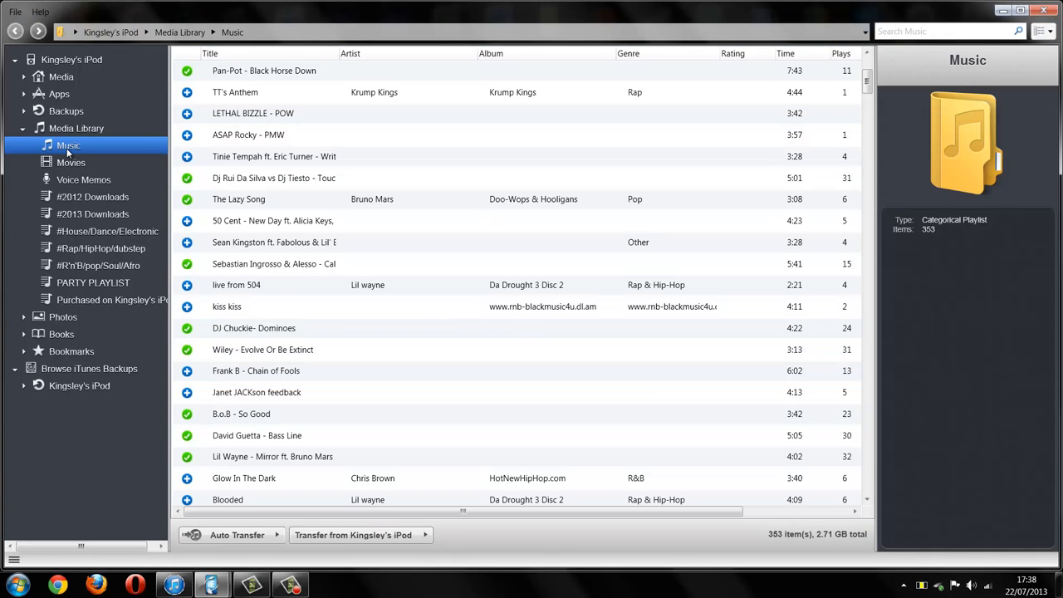
left_click(1027, 578)
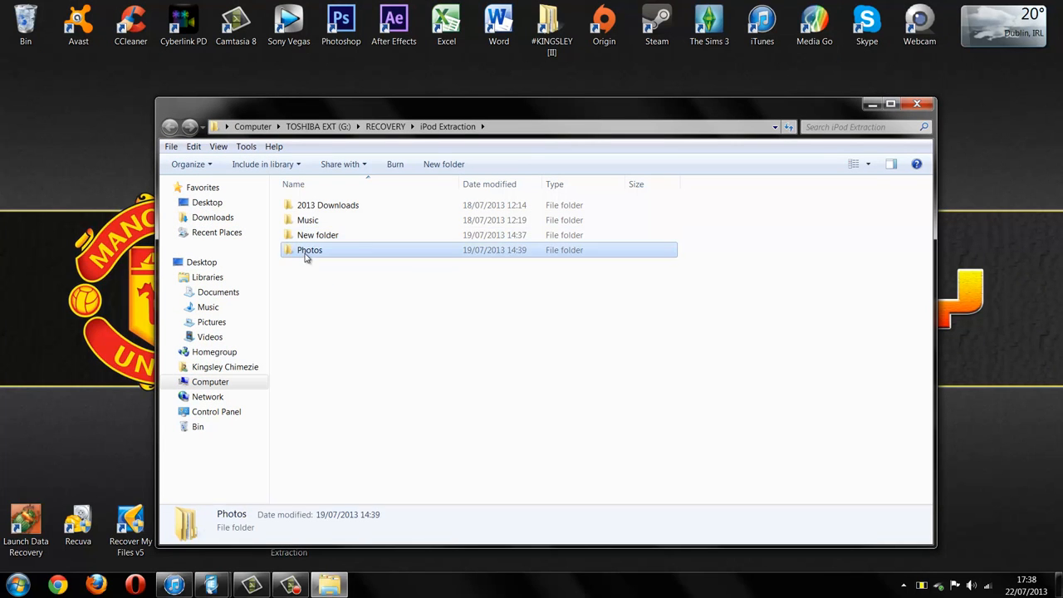
double_click(309, 249)
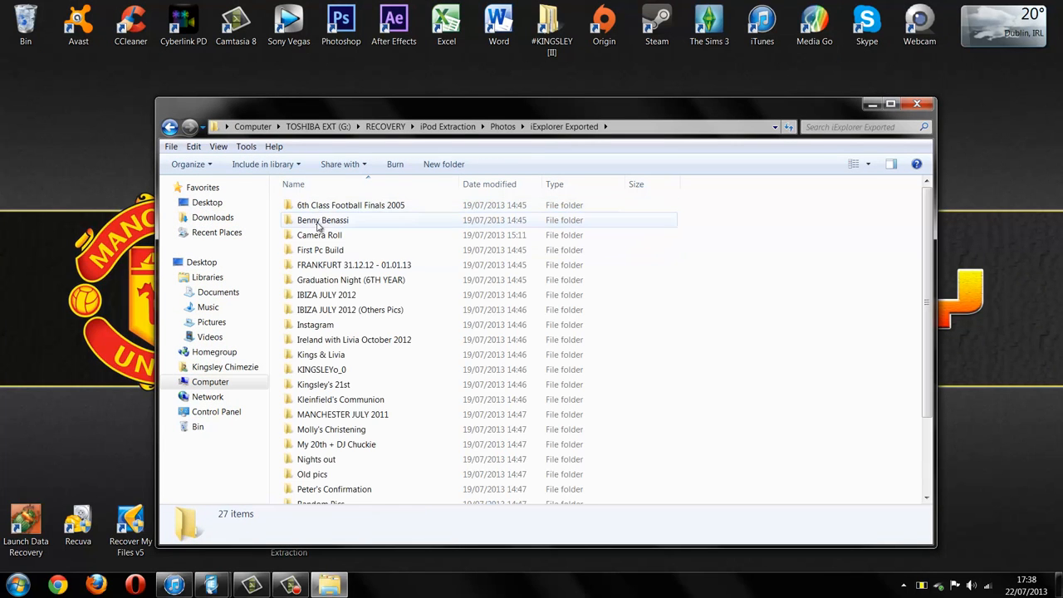
left_click(350, 205)
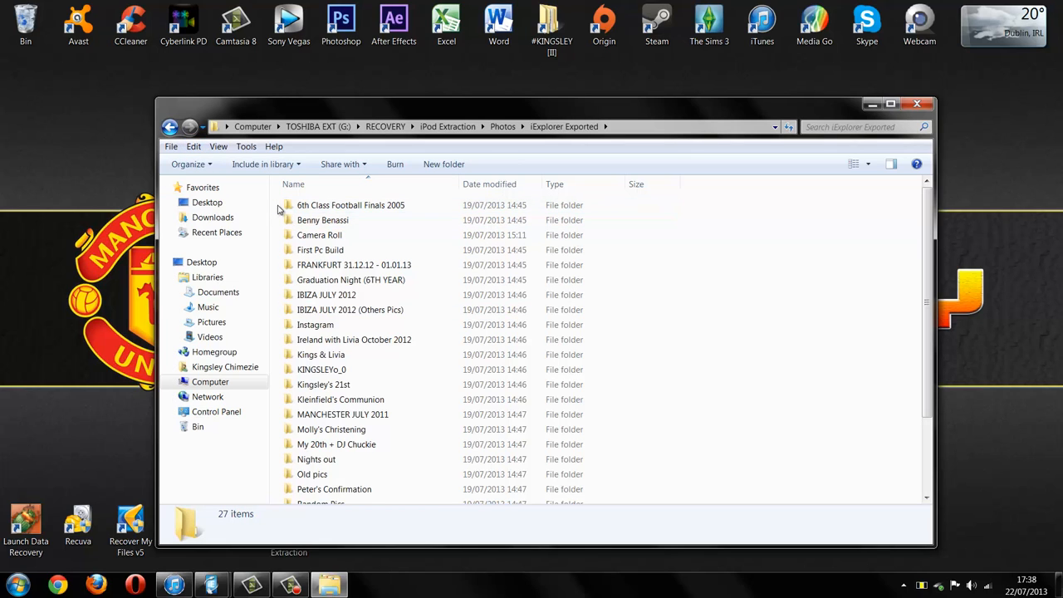
key("ctrl+a")
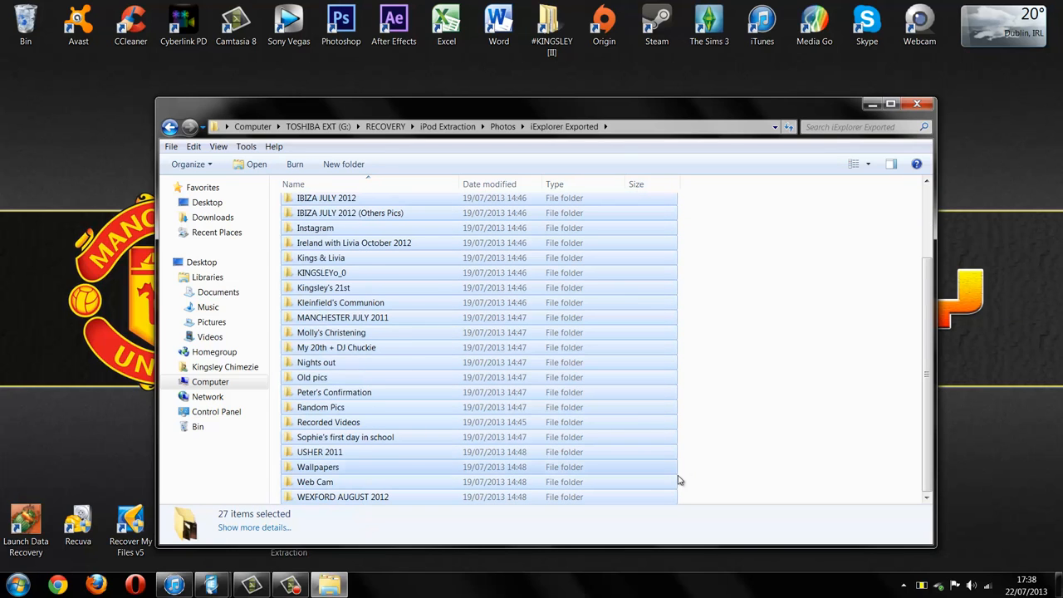
scroll("up", 3)
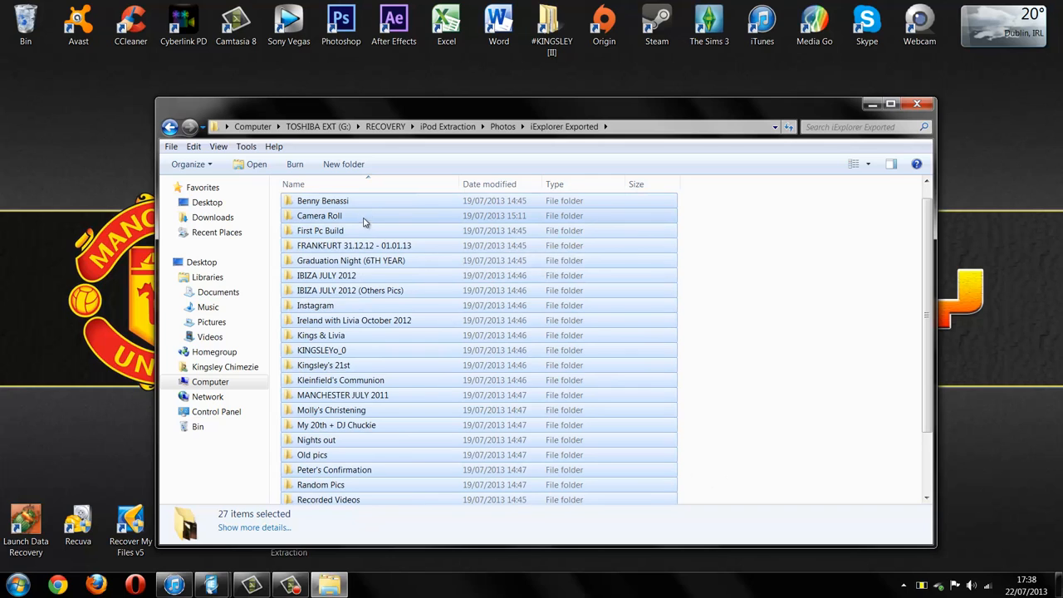
left_click(319, 215)
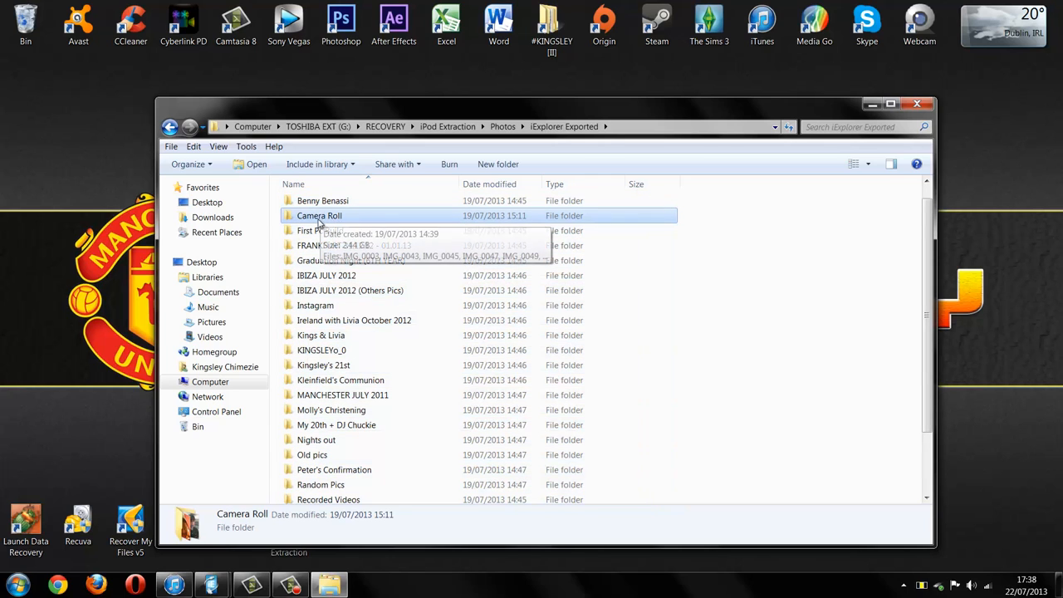
scroll("down", 3)
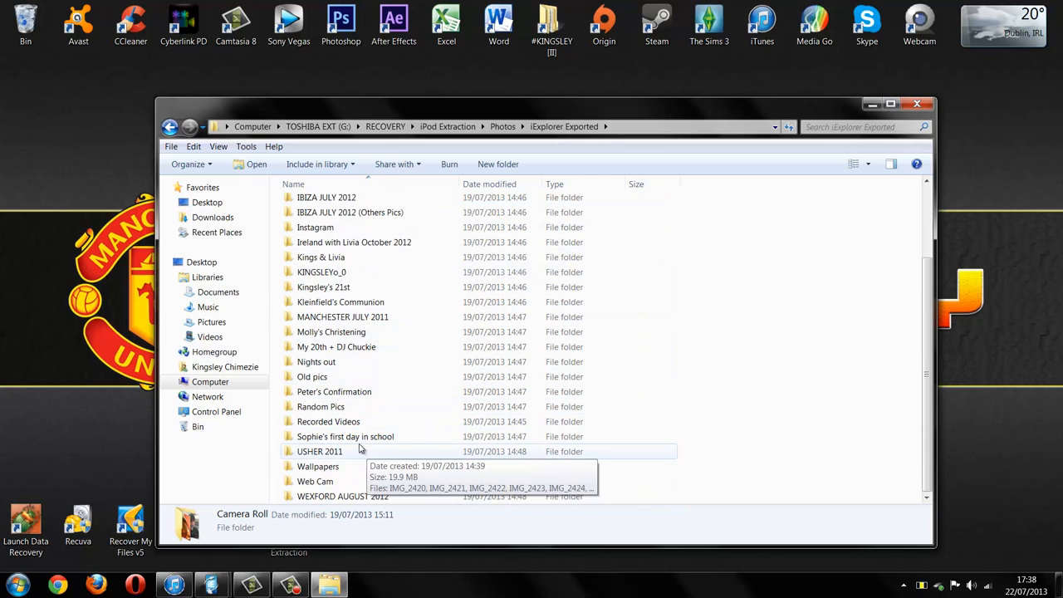
left_click(328, 421)
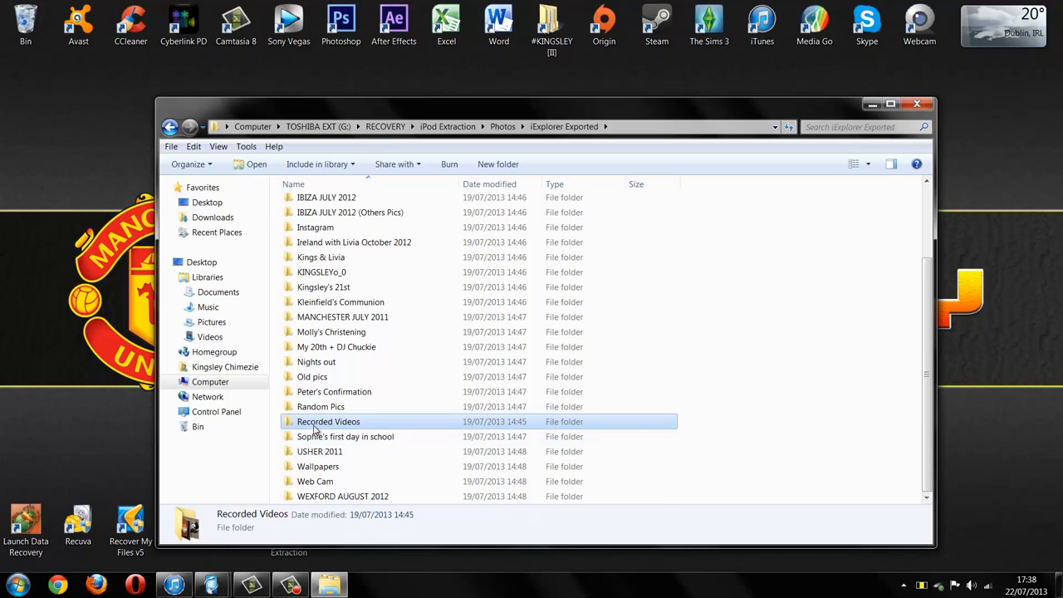
mouse_move(170, 126)
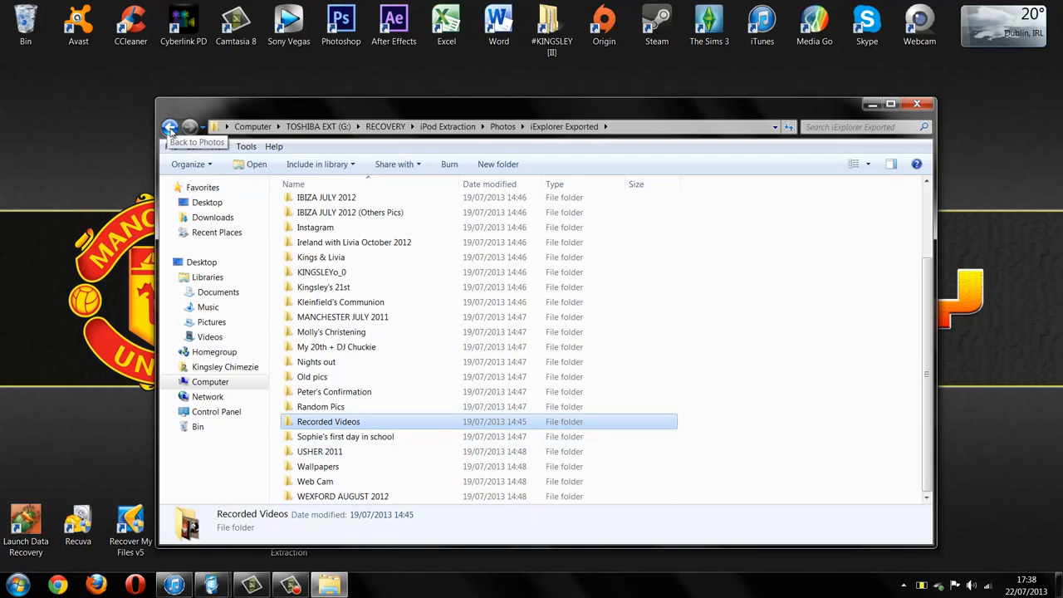
left_click(171, 126)
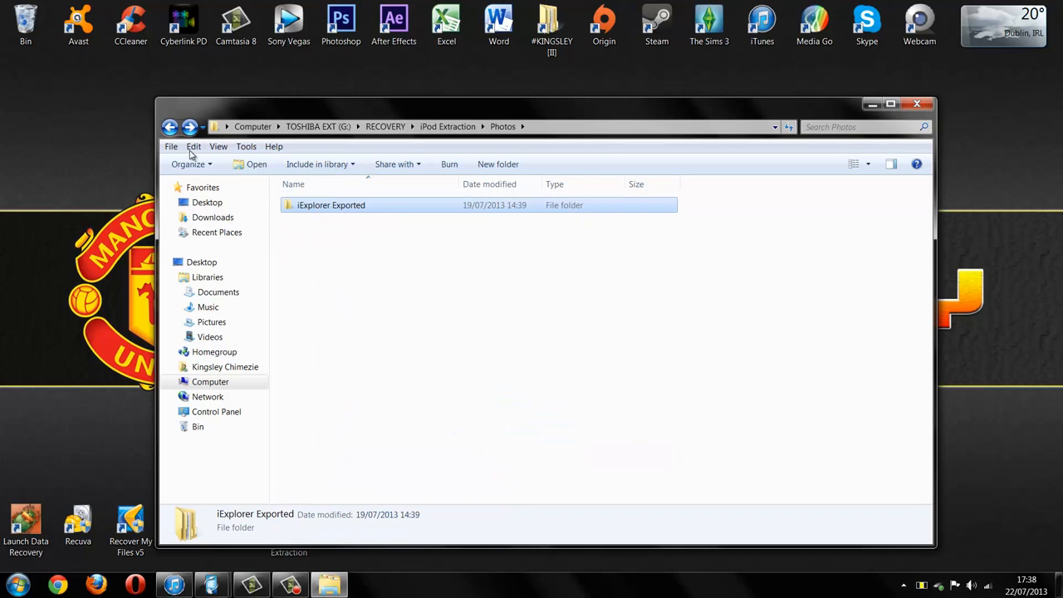
left_click(169, 126)
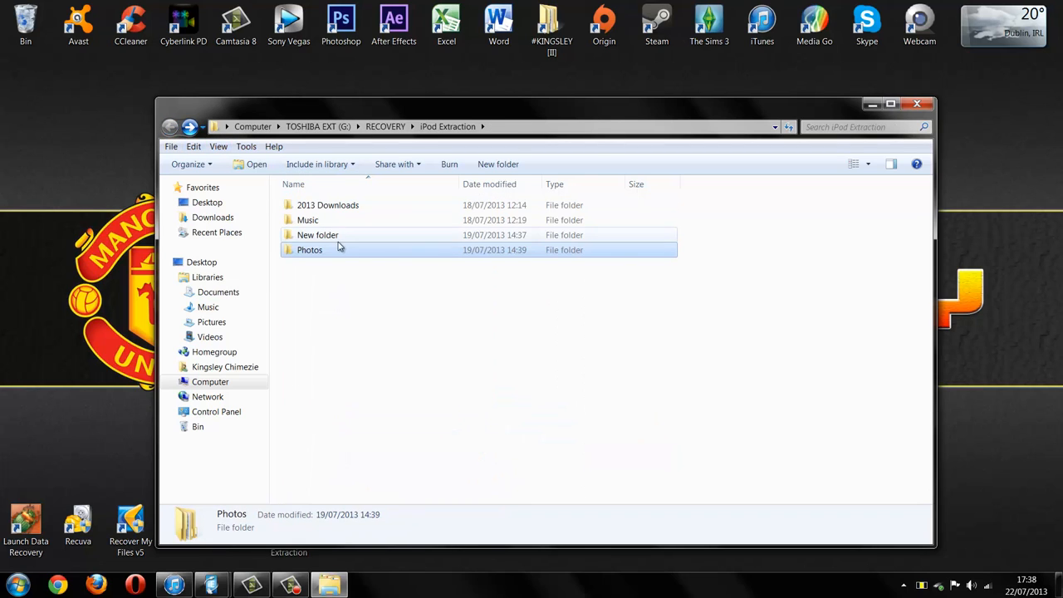
Step: Open the extracted Music folder, select all F-numbered folders, and inspect F49's IJPA-style tracks
left_click(307, 219)
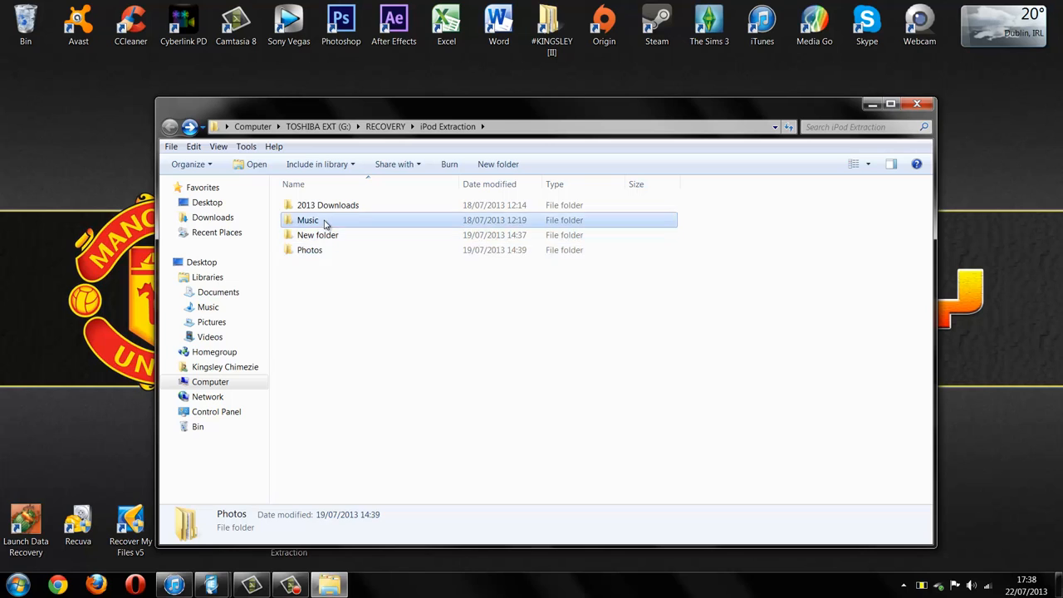
double_click(307, 219)
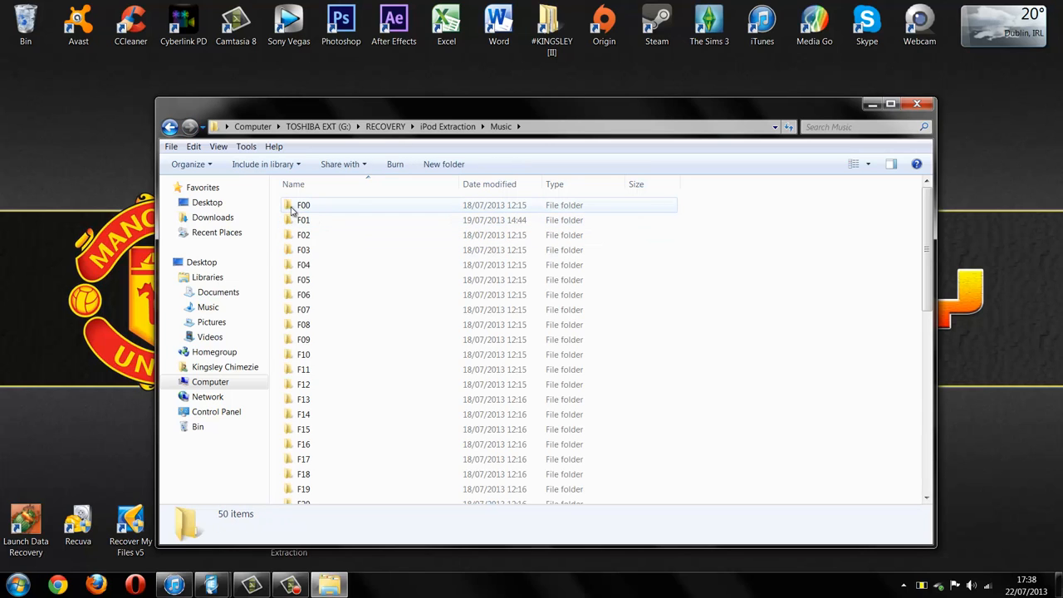
left_click(303, 205)
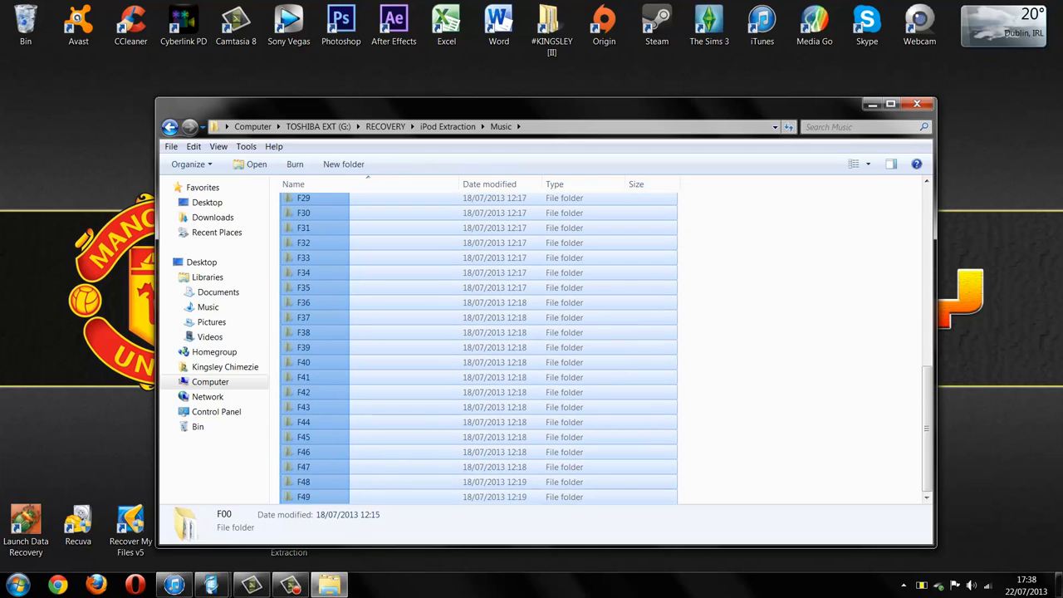
key("ctrl+a")
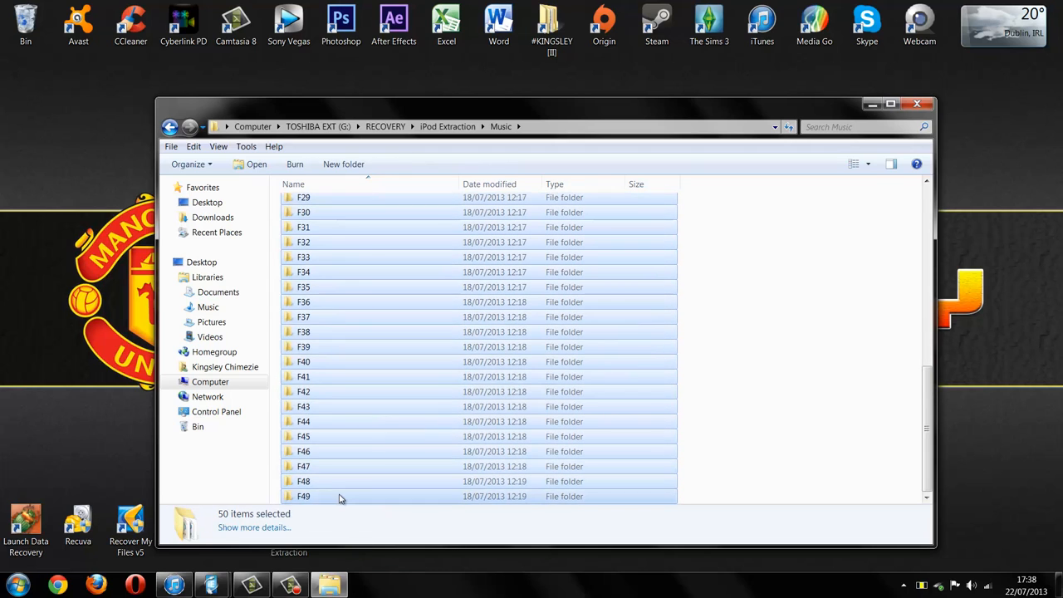
double_click(303, 496)
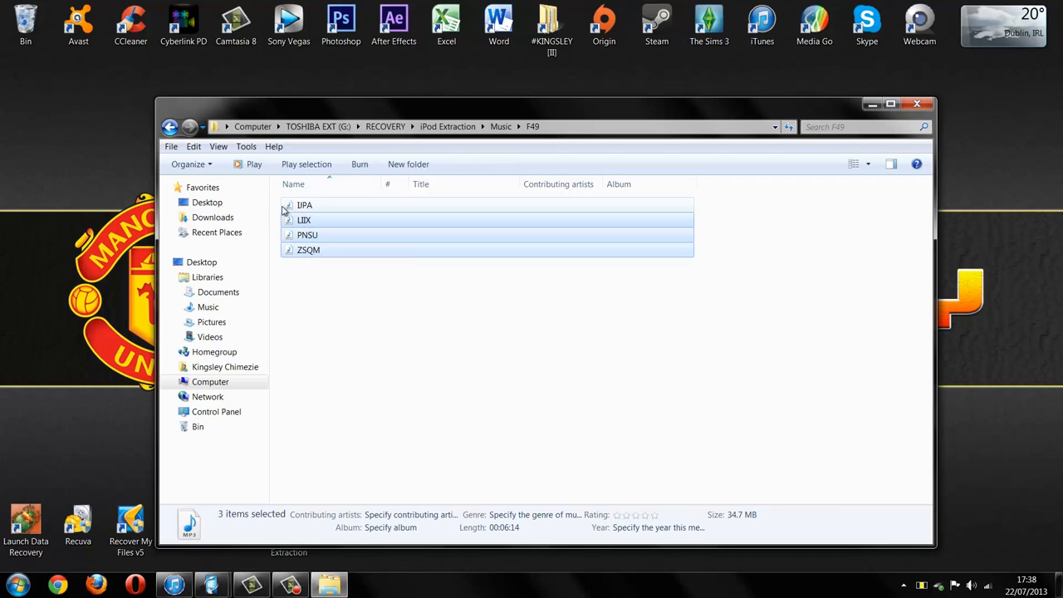
left_click(332, 205)
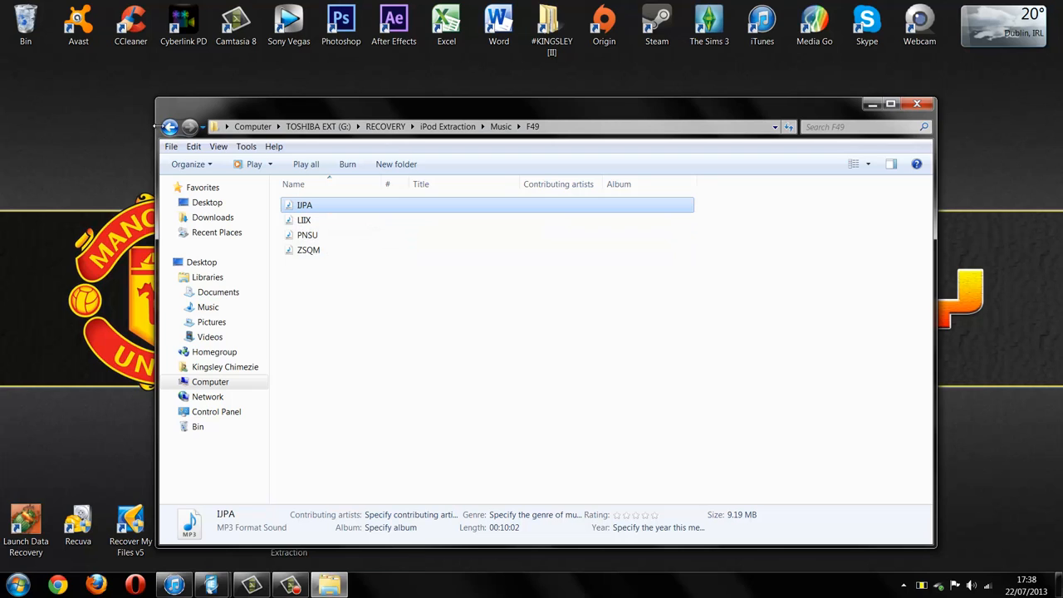
left_click(171, 127)
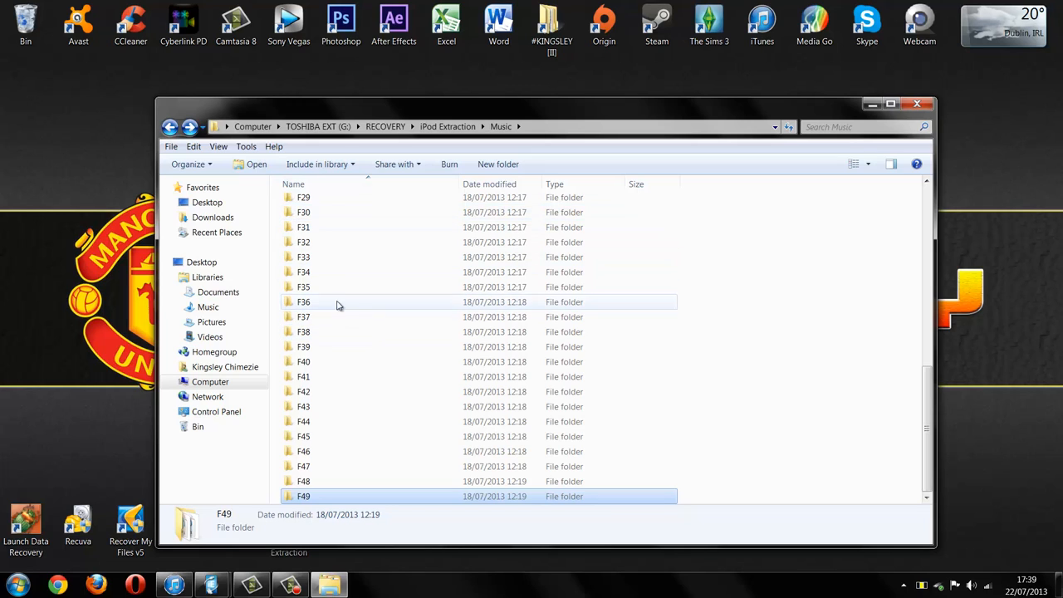
mouse_move(372, 487)
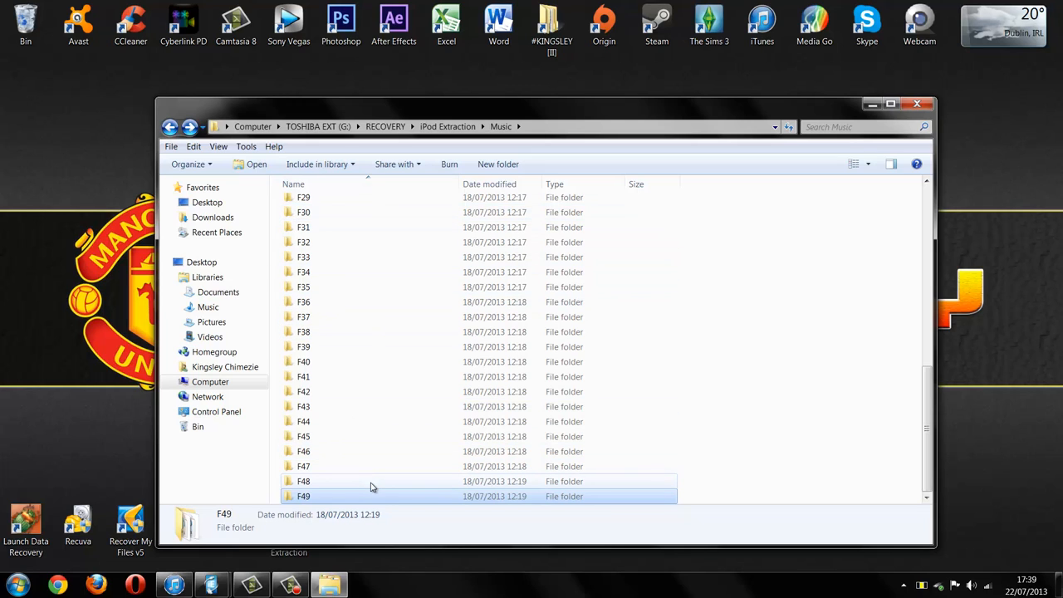
left_click(169, 126)
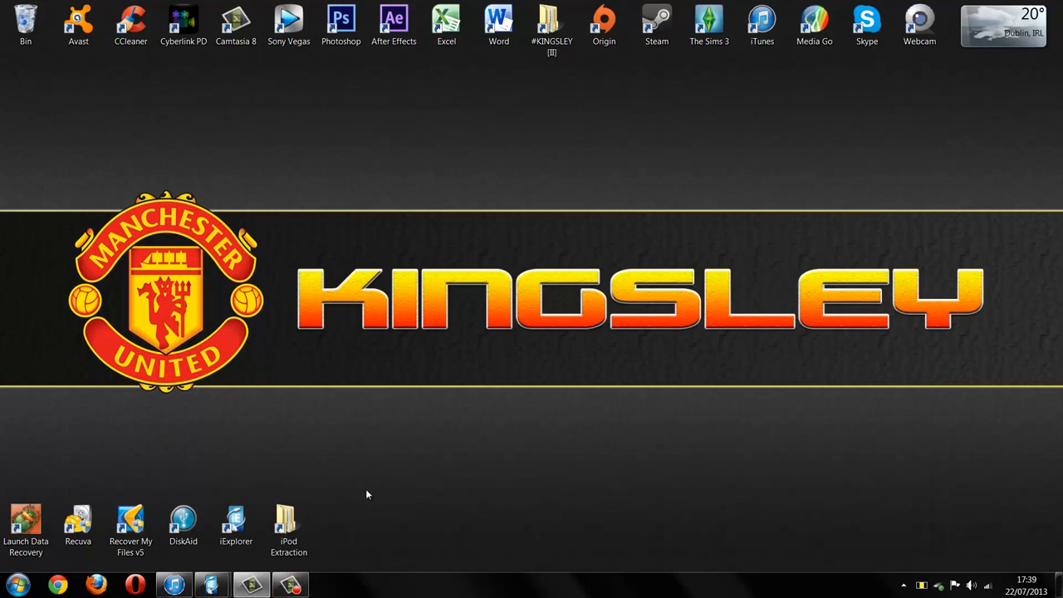
Step: Return to iExplorer's 353-track Music list and show the Transfer from iPod options
left_click(288, 527)
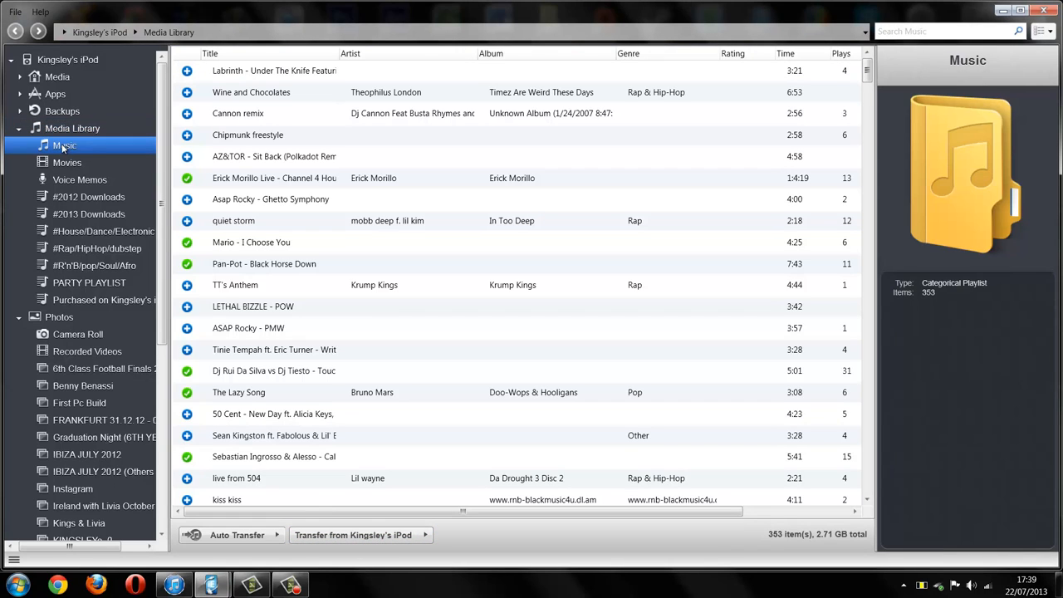
mouse_move(133, 187)
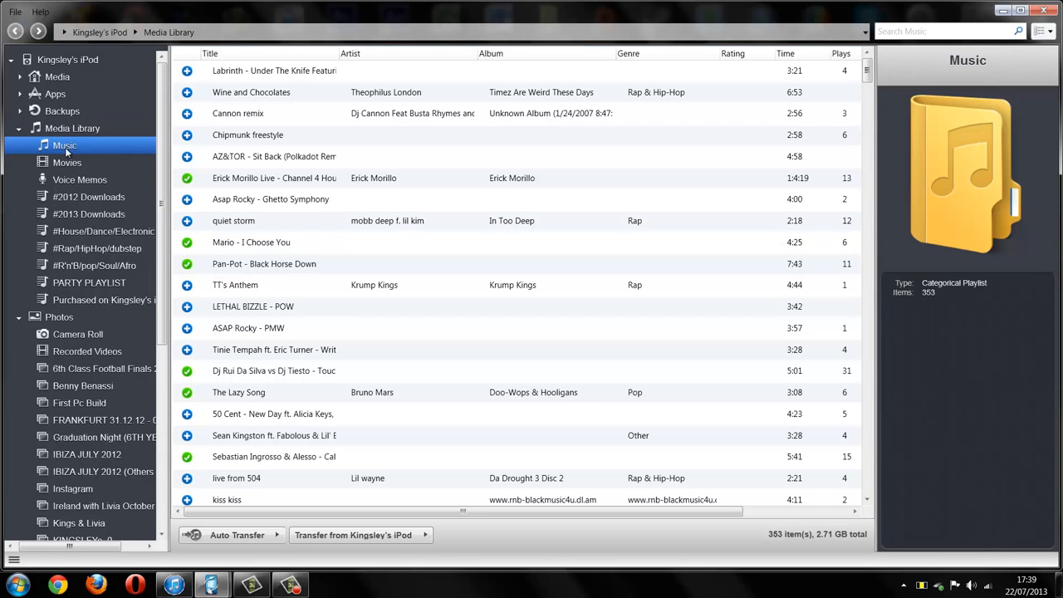
left_click(359, 534)
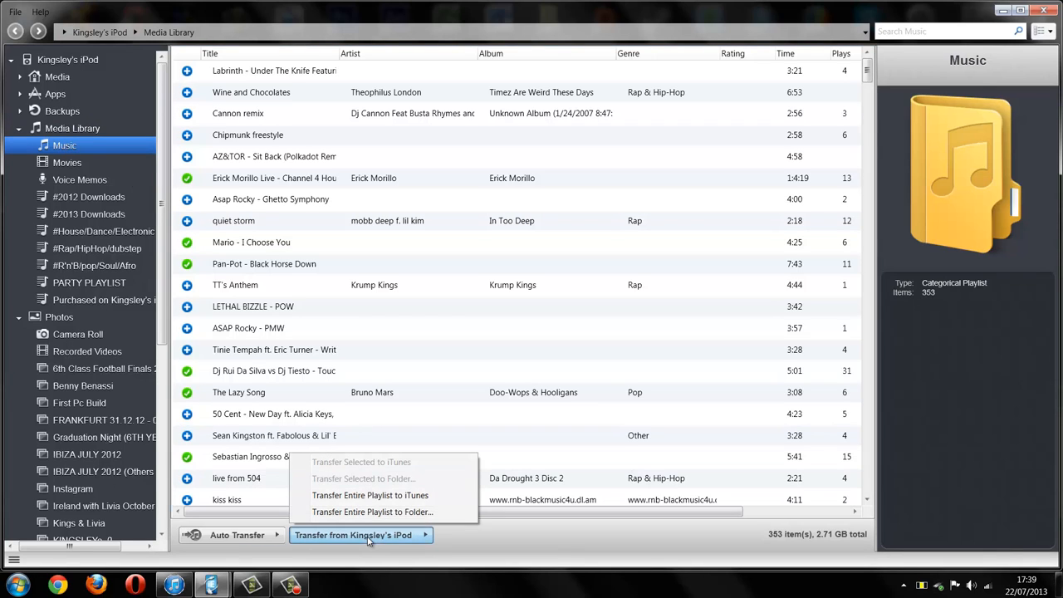
mouse_move(392, 538)
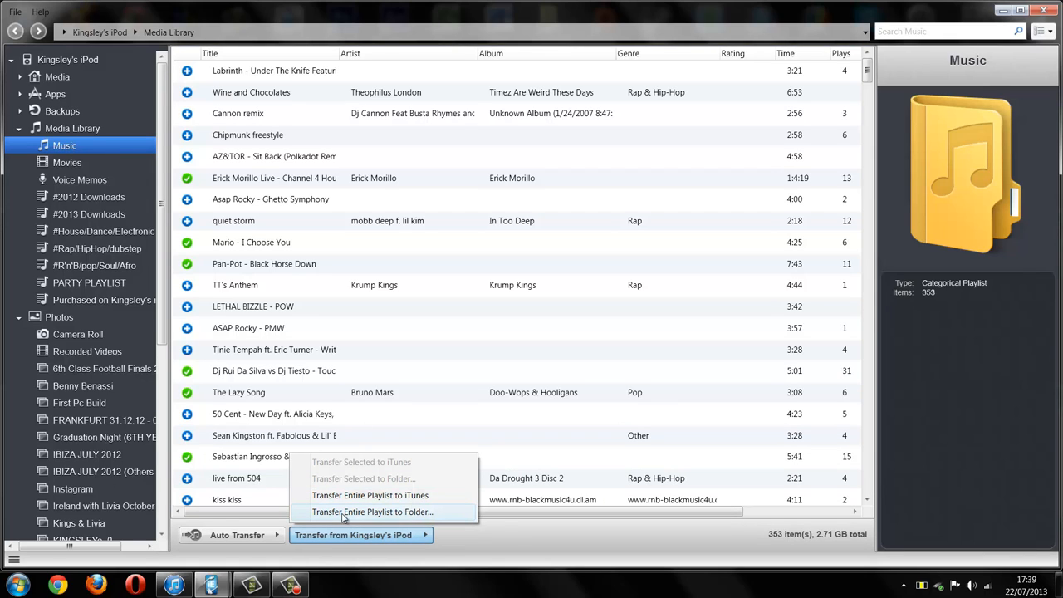
mouse_move(369, 495)
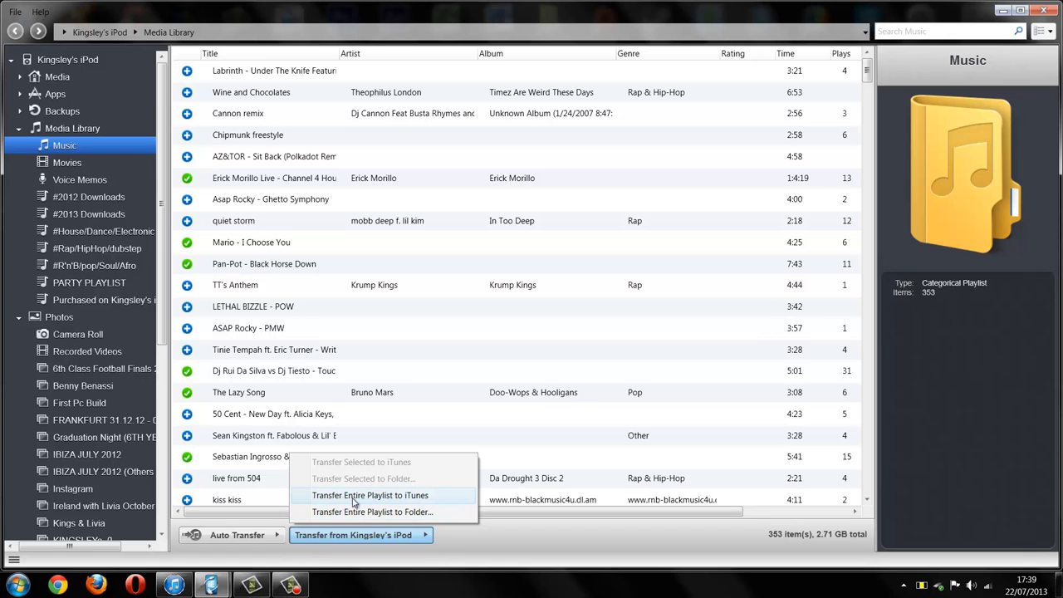
Step: Transfer the entire Music playlist to New folder inside iPod Extraction
left_click(372, 512)
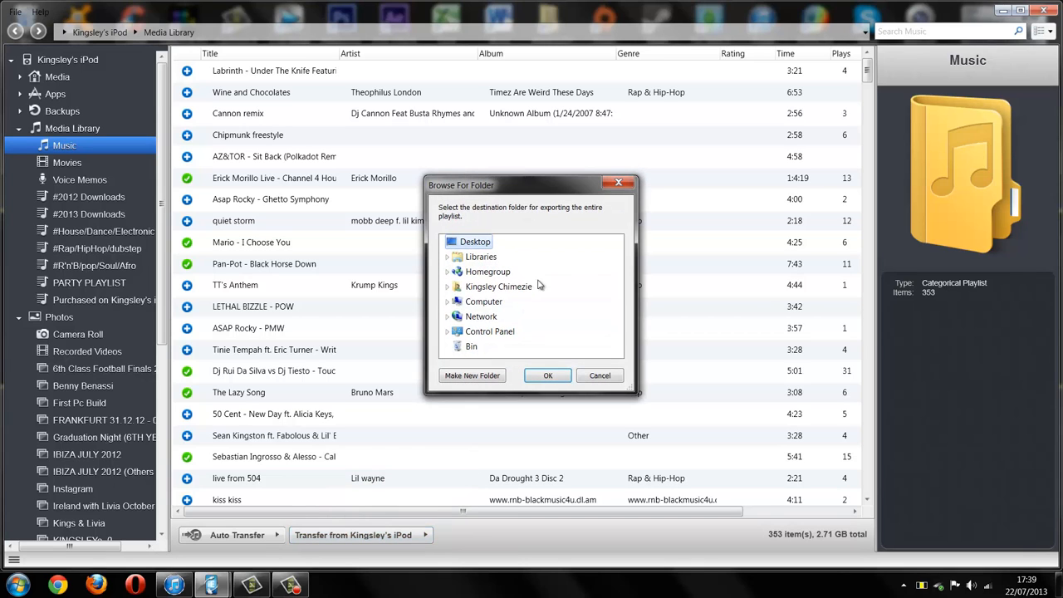
mouse_move(484, 300)
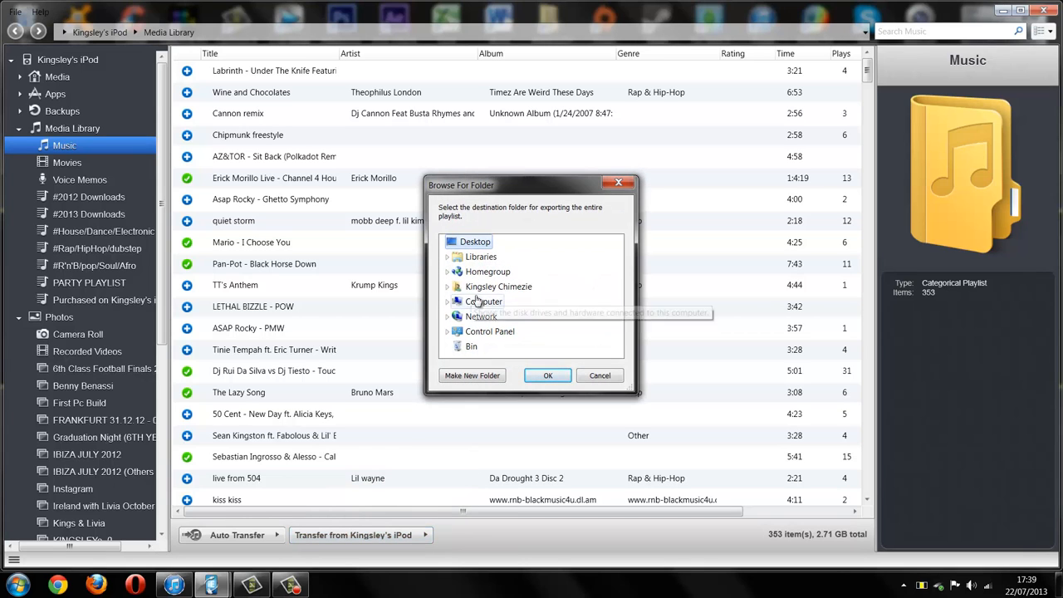
left_click(447, 301)
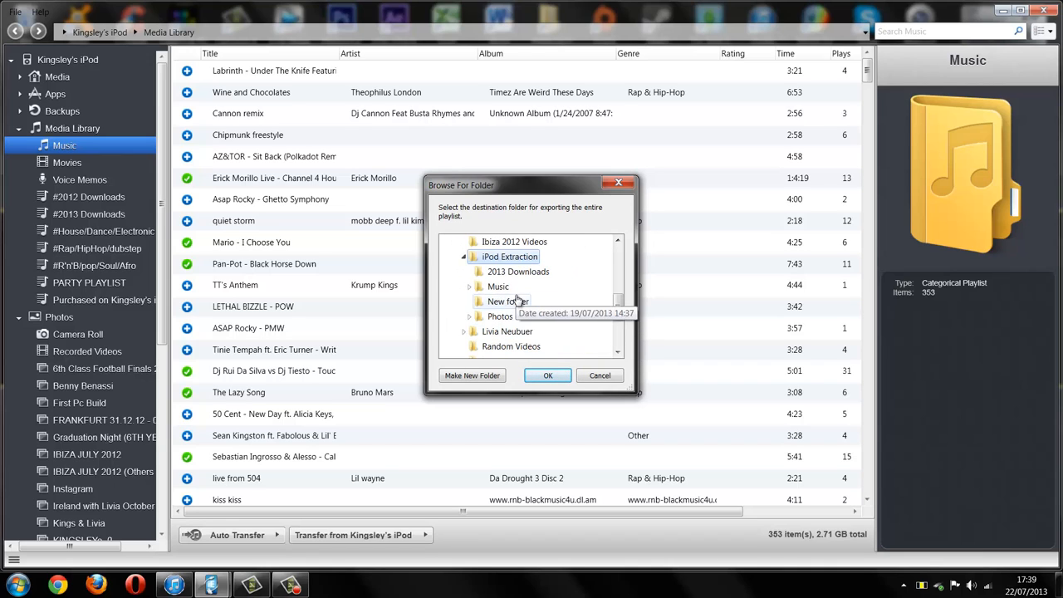
mouse_move(518, 306)
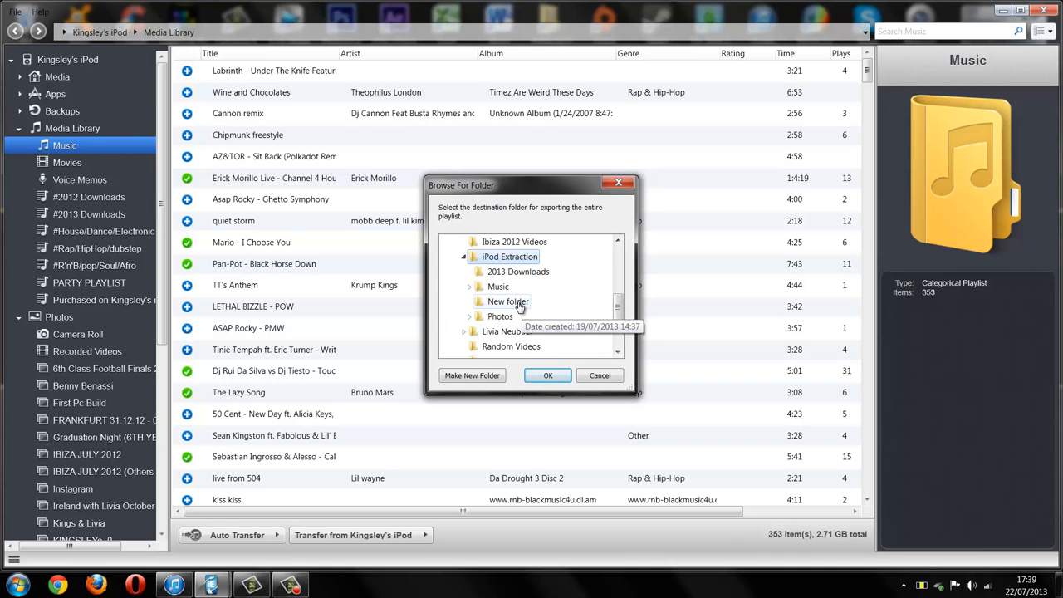
left_click(507, 300)
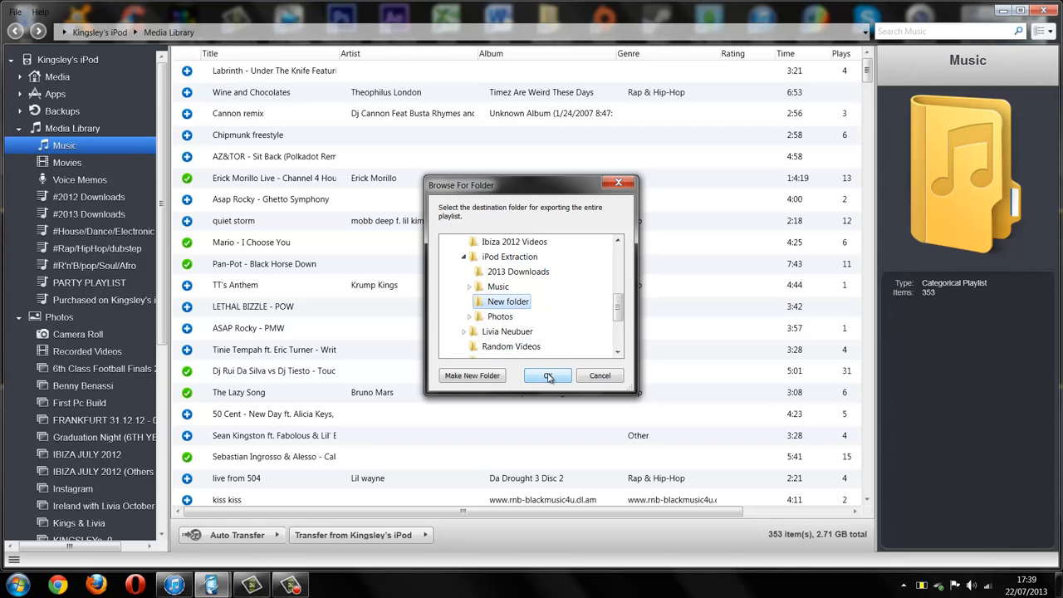
left_click(546, 376)
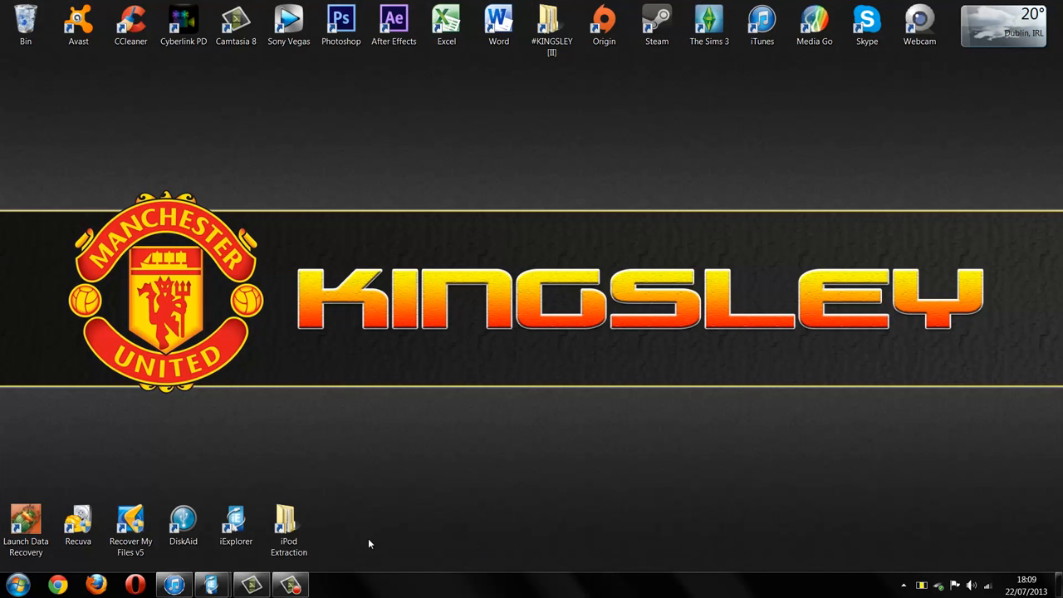
Step: Open iPod Extraction > New folder > Music and scroll through the 345 named tracks
left_click(288, 523)
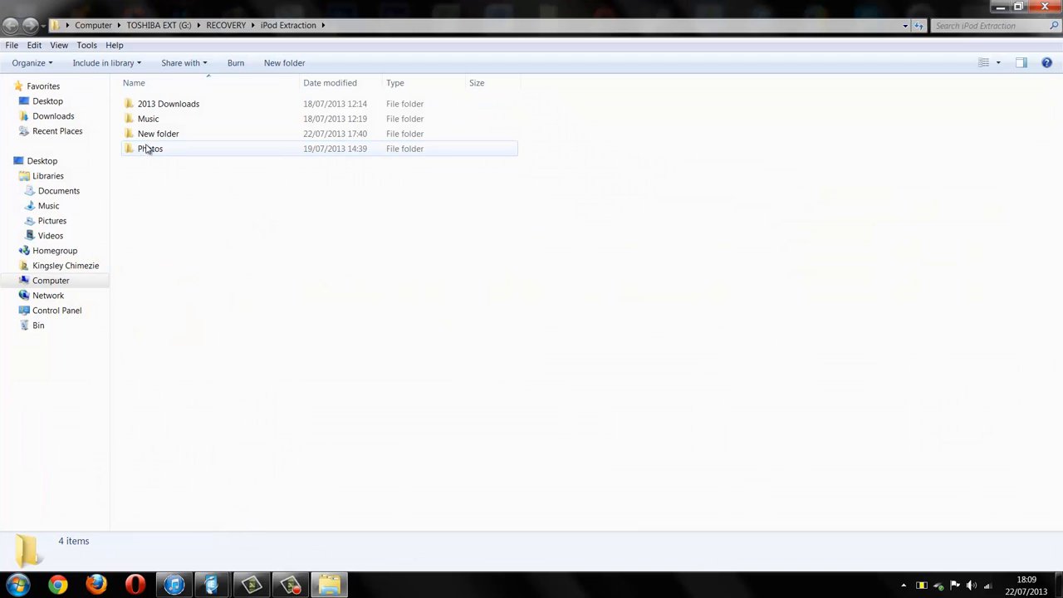
double_click(157, 133)
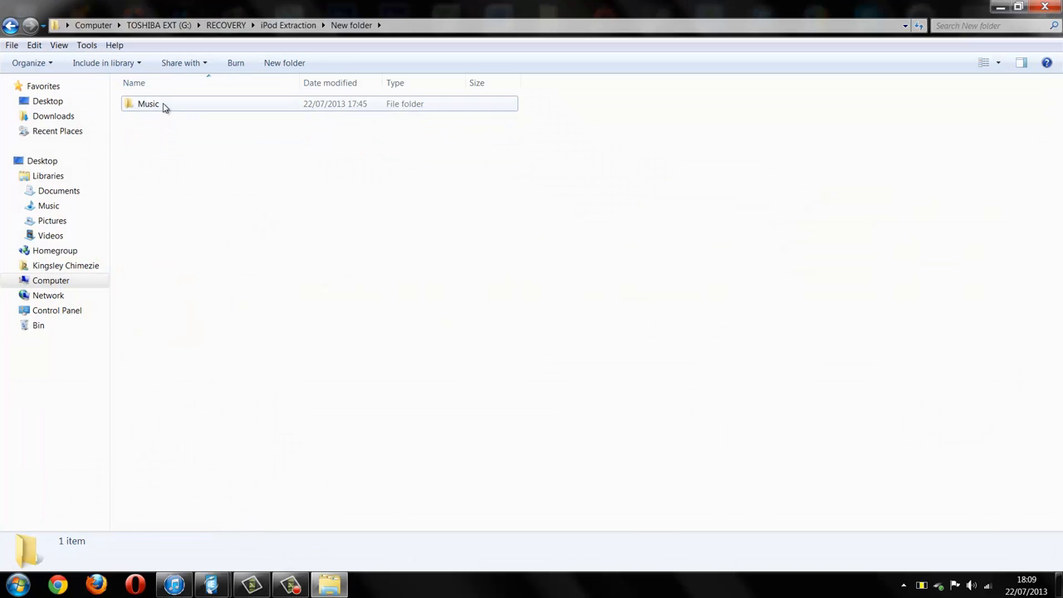
double_click(148, 103)
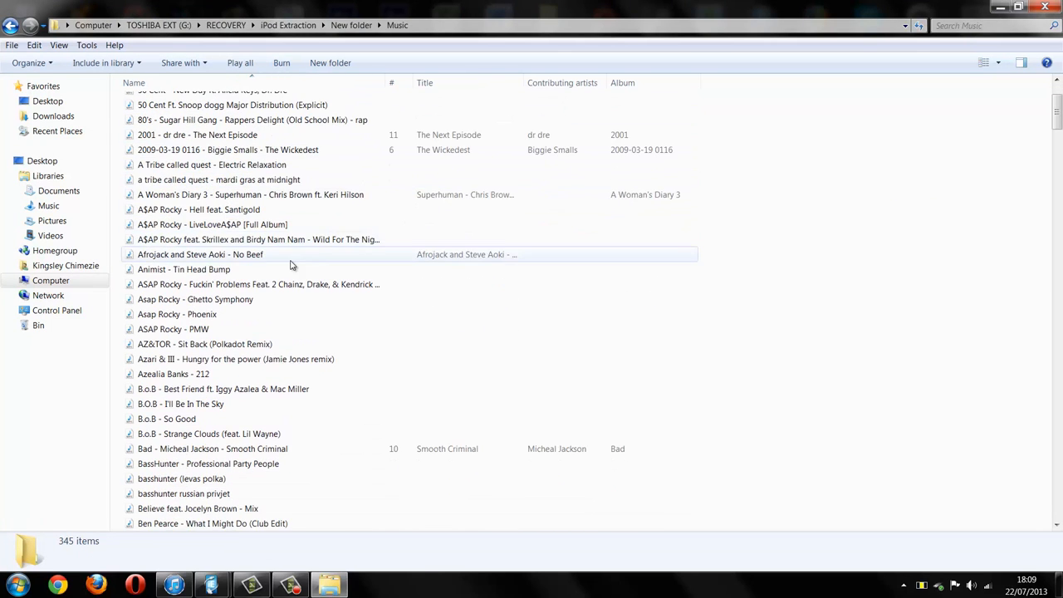
scroll("down", 3)
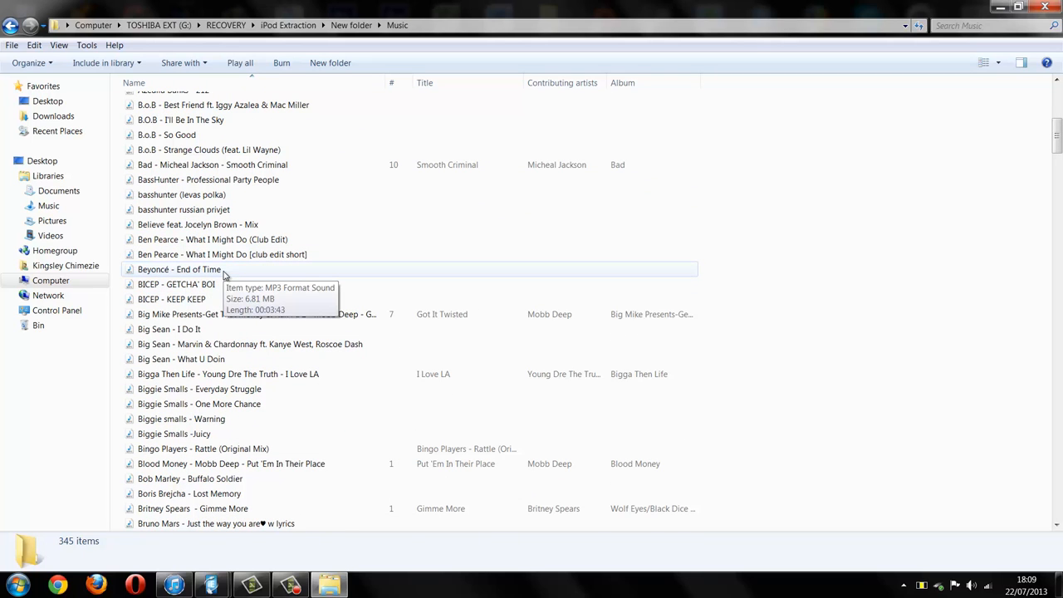
scroll("down", 3)
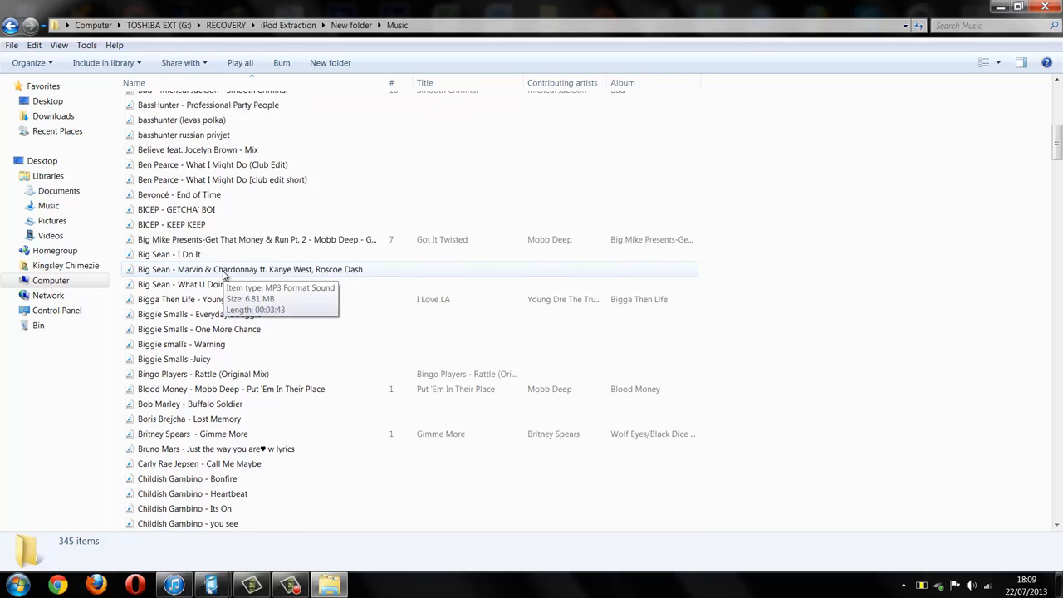
scroll("down", 3)
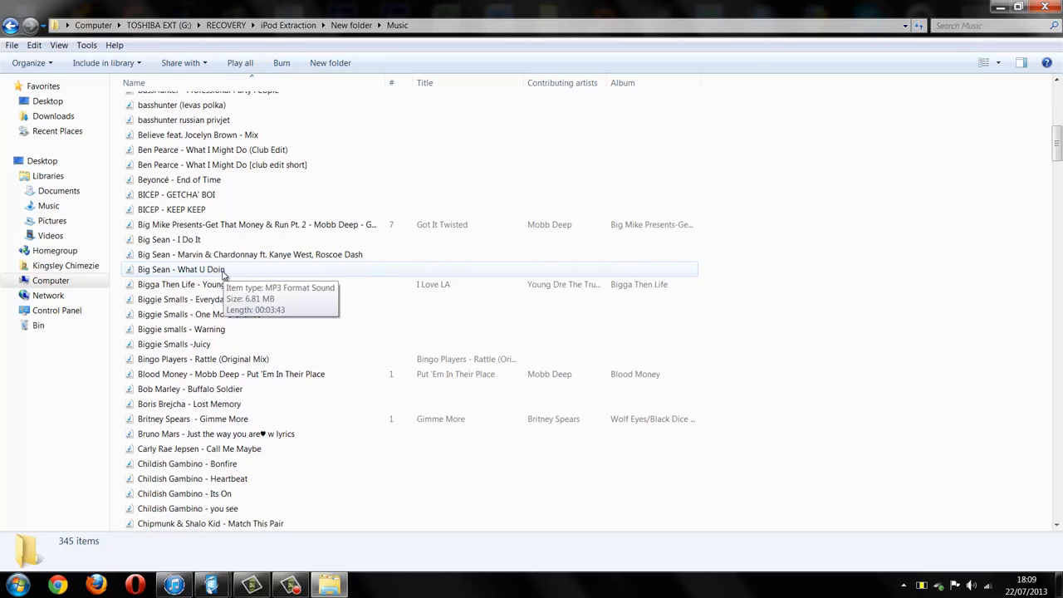
scroll("down", 3)
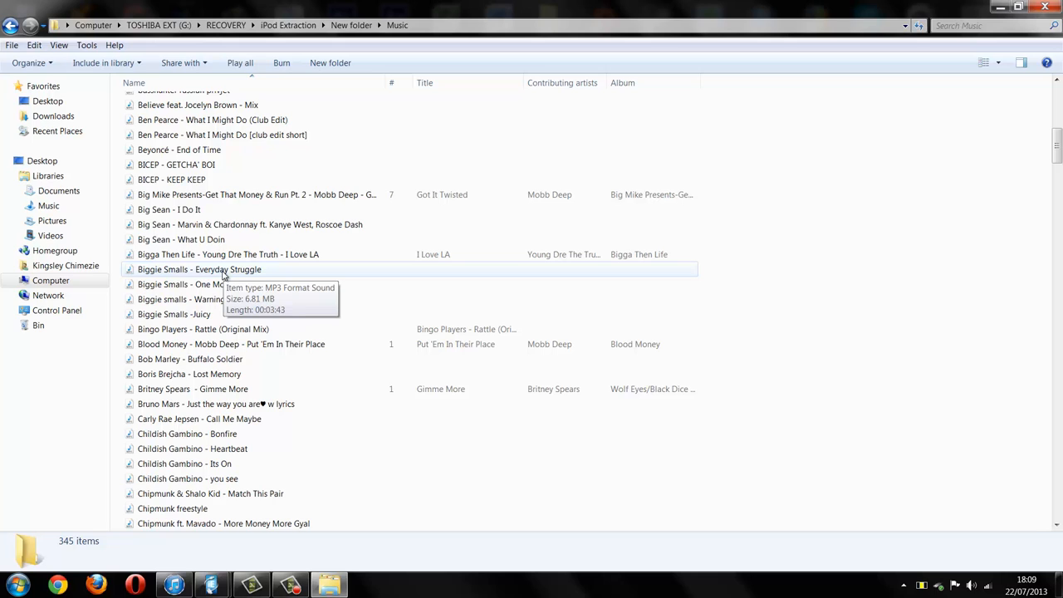
mouse_move(330, 254)
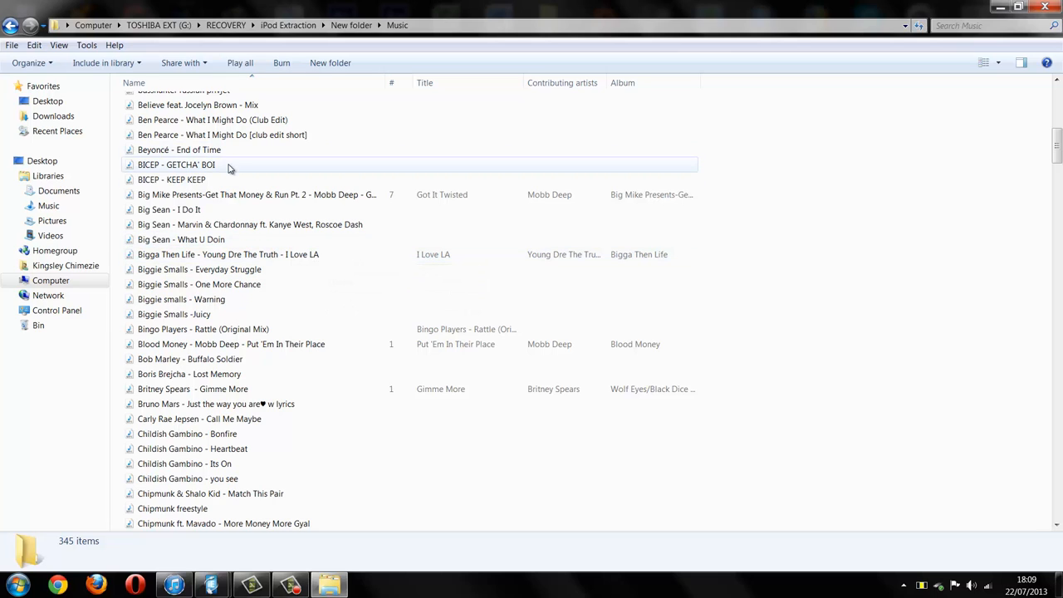
mouse_move(244, 166)
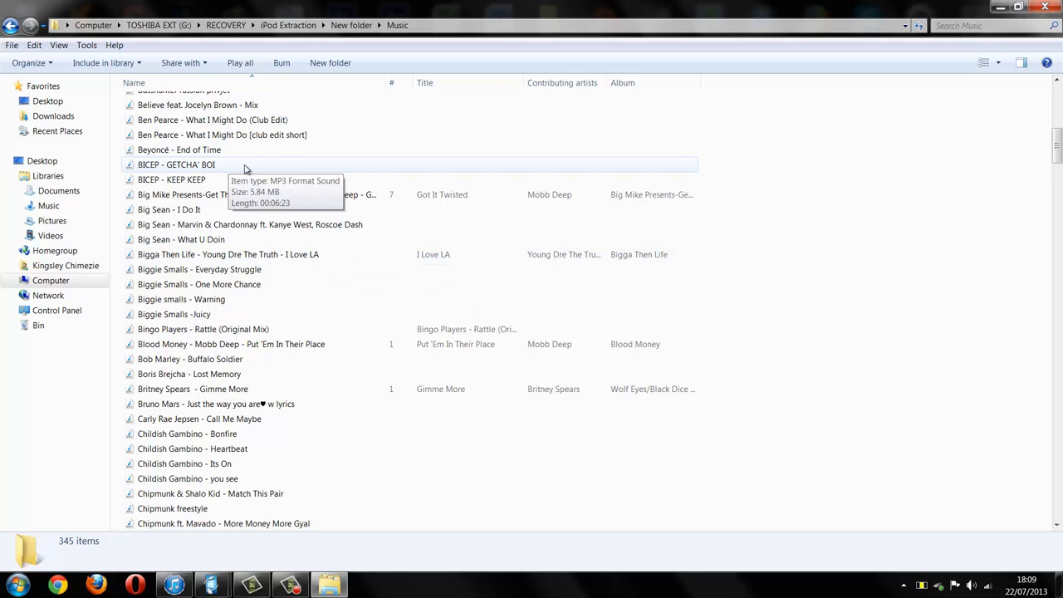